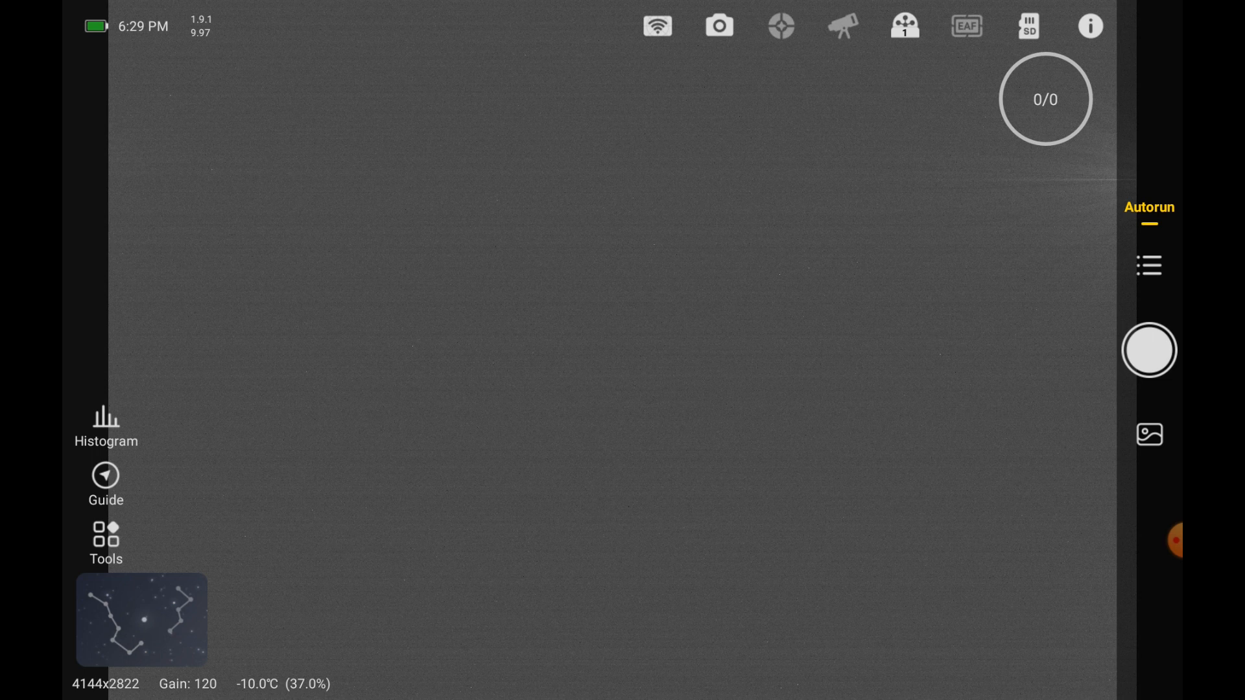
# Step: Bring up the Autorun shooting schedule for target NGC2024 from the live preview
pyautogui.click(1027, 26)
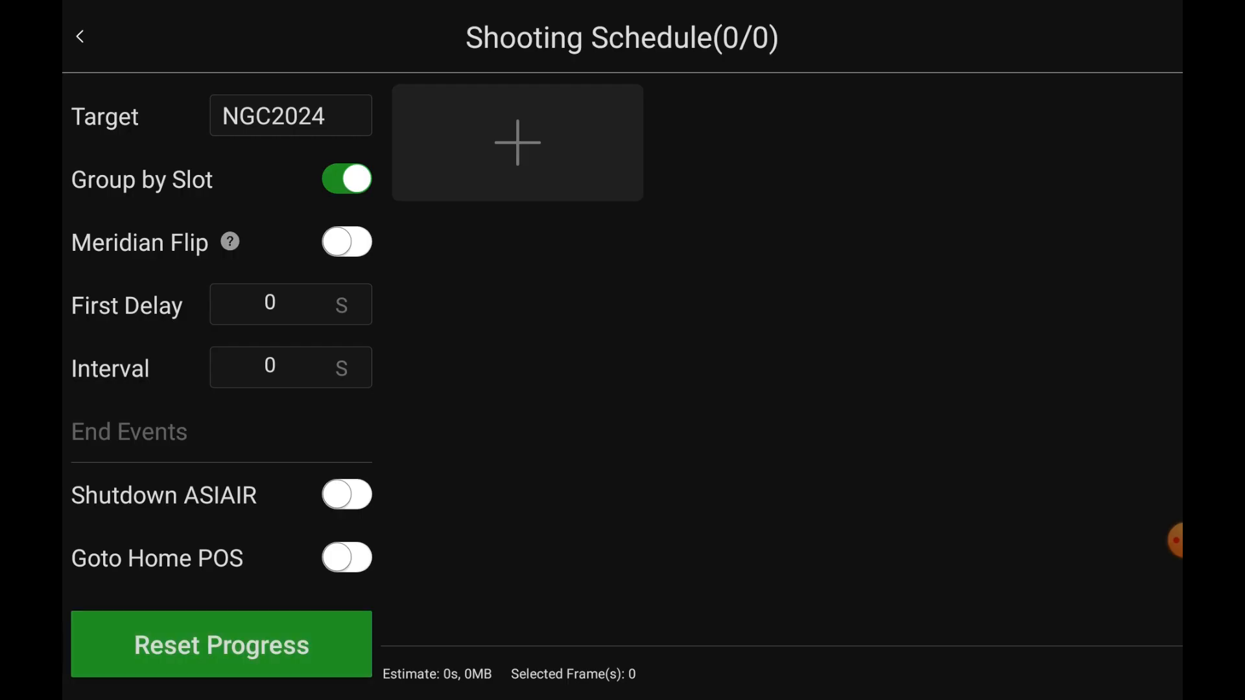
# Step: Replace the target name NGC2024 with dark294120 and close the keyboard
pyautogui.click(291, 115)
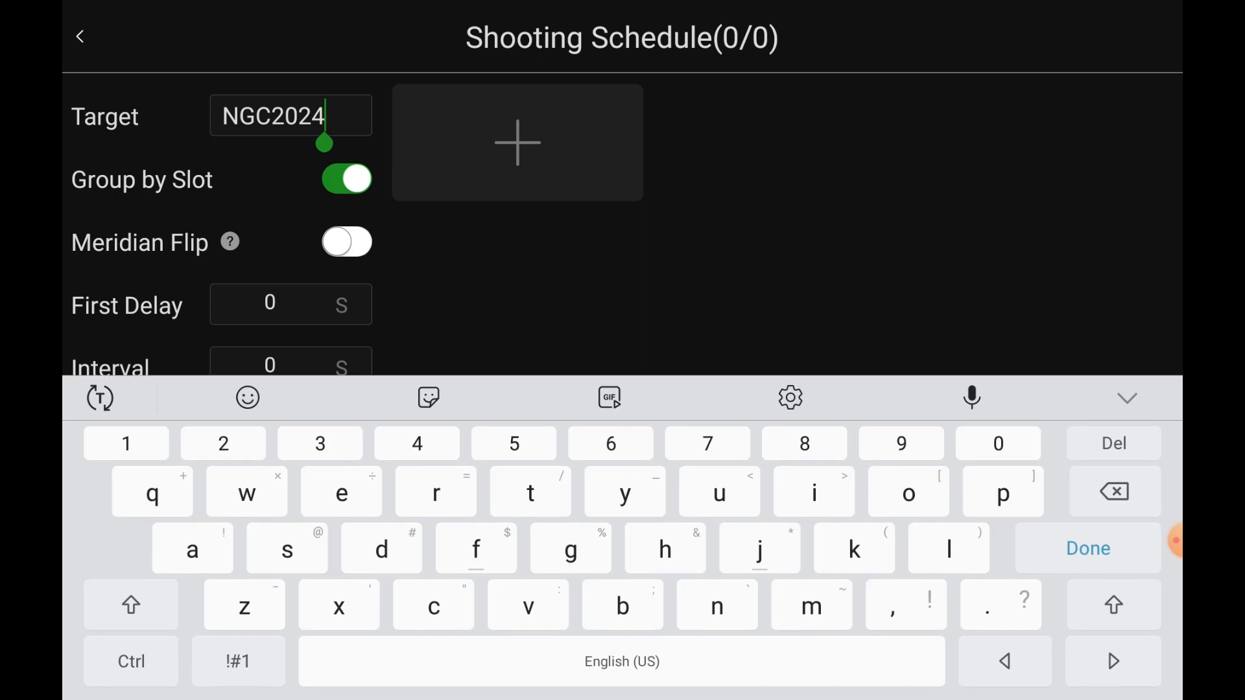
pyautogui.press('Backspace')
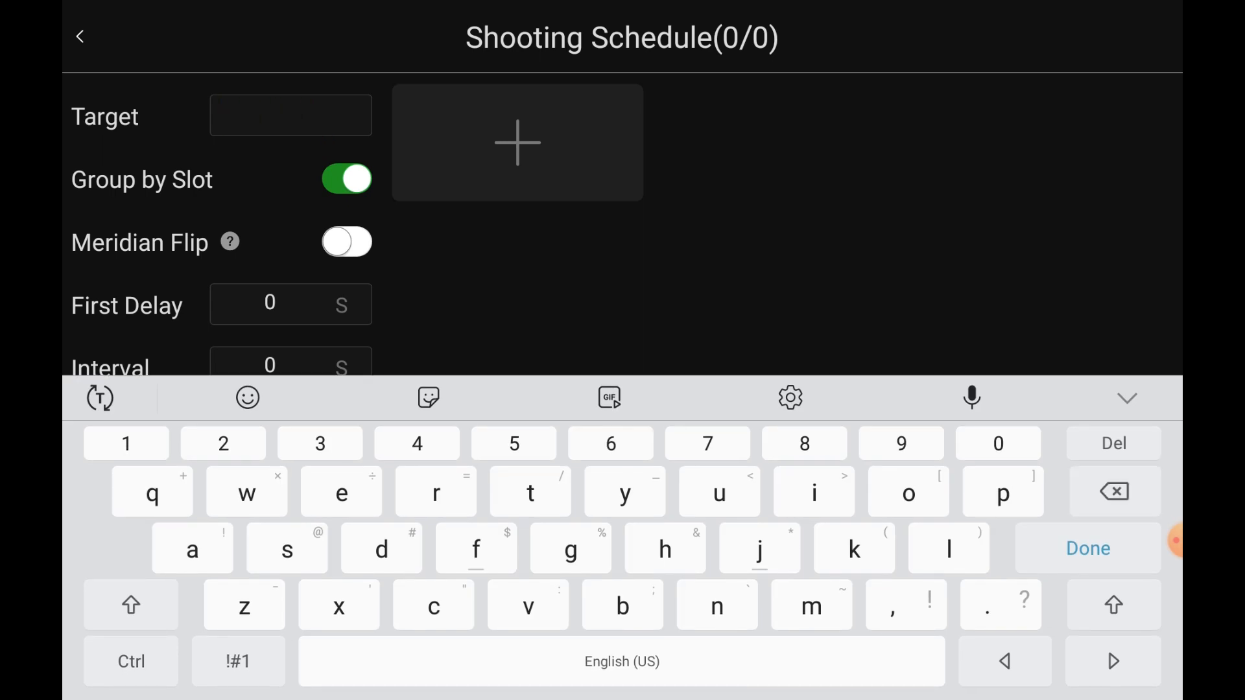
pyautogui.write('dark29')
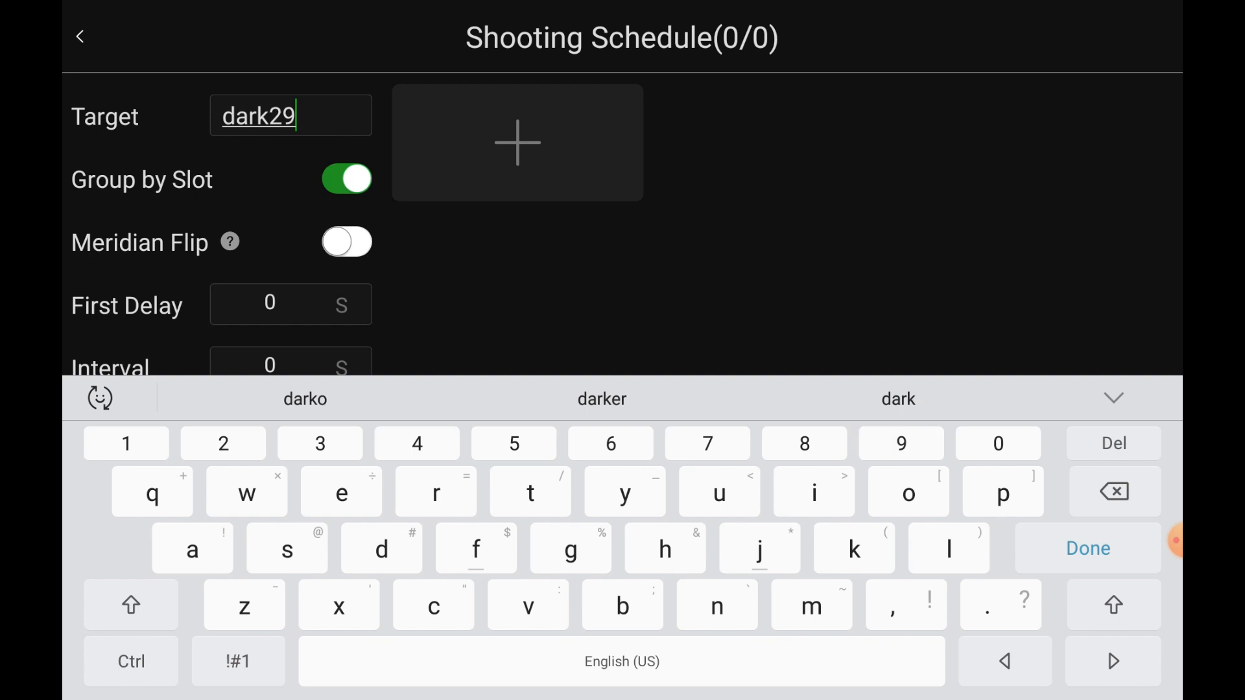
pyautogui.write('4')
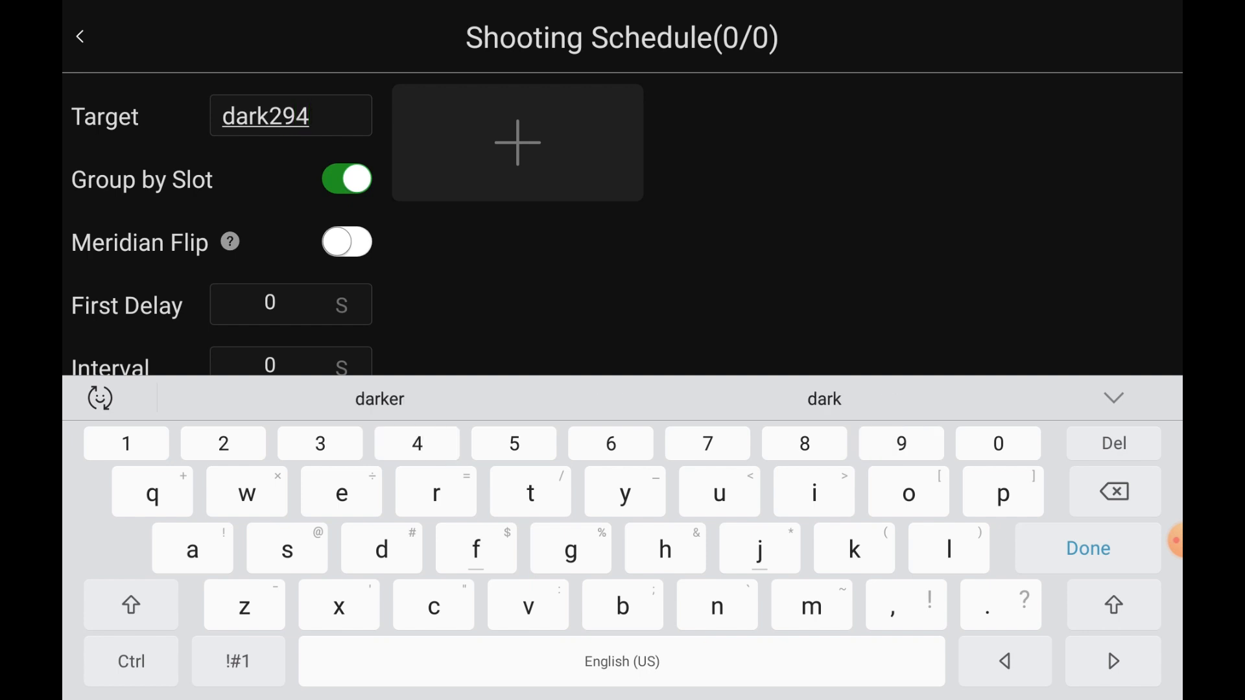
pyautogui.write('12')
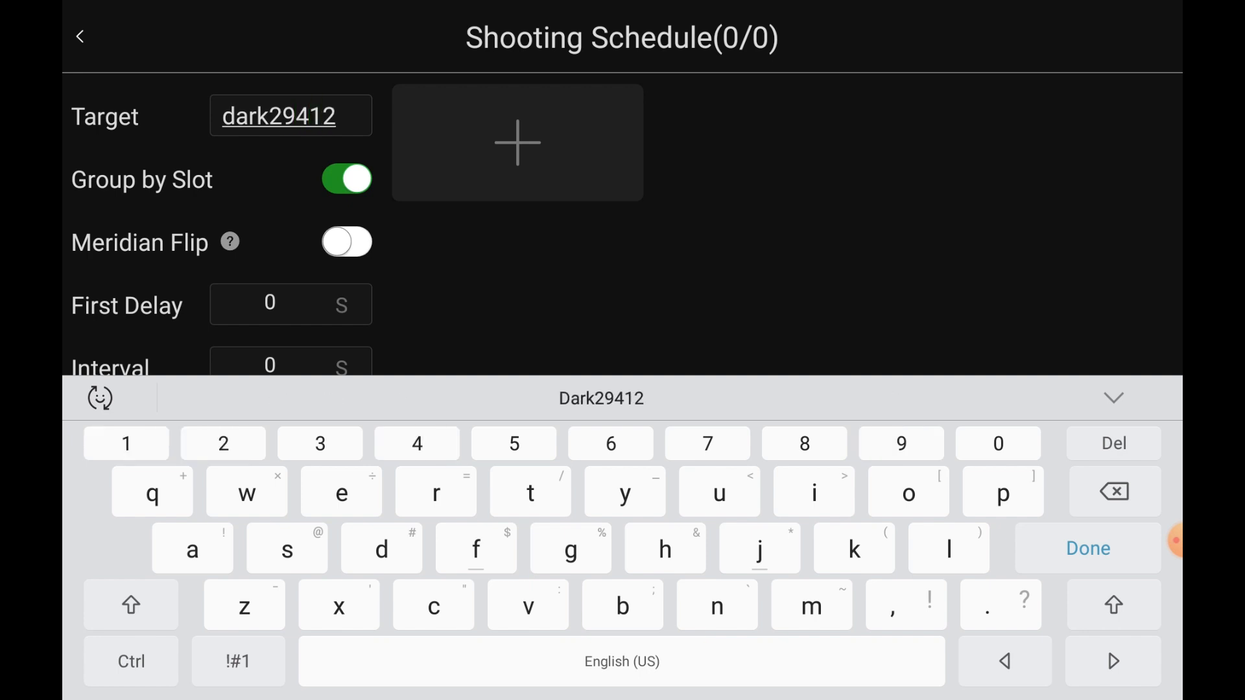
pyautogui.write('0')
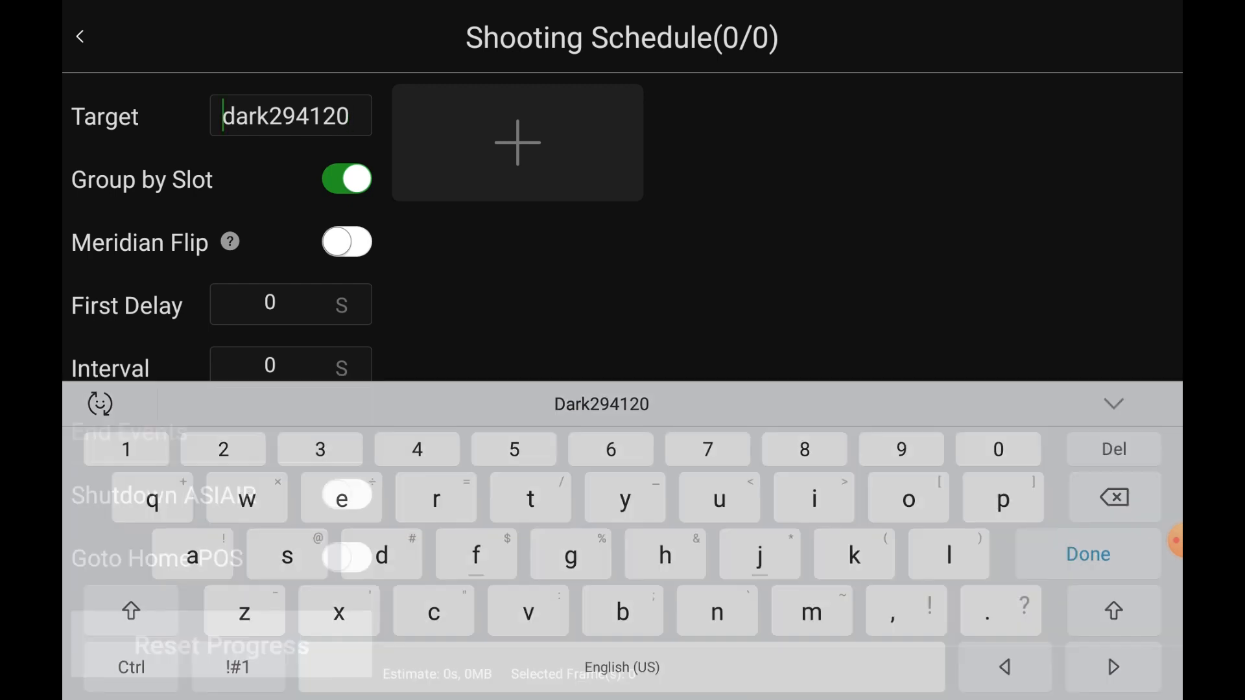
pyautogui.click(1087, 554)
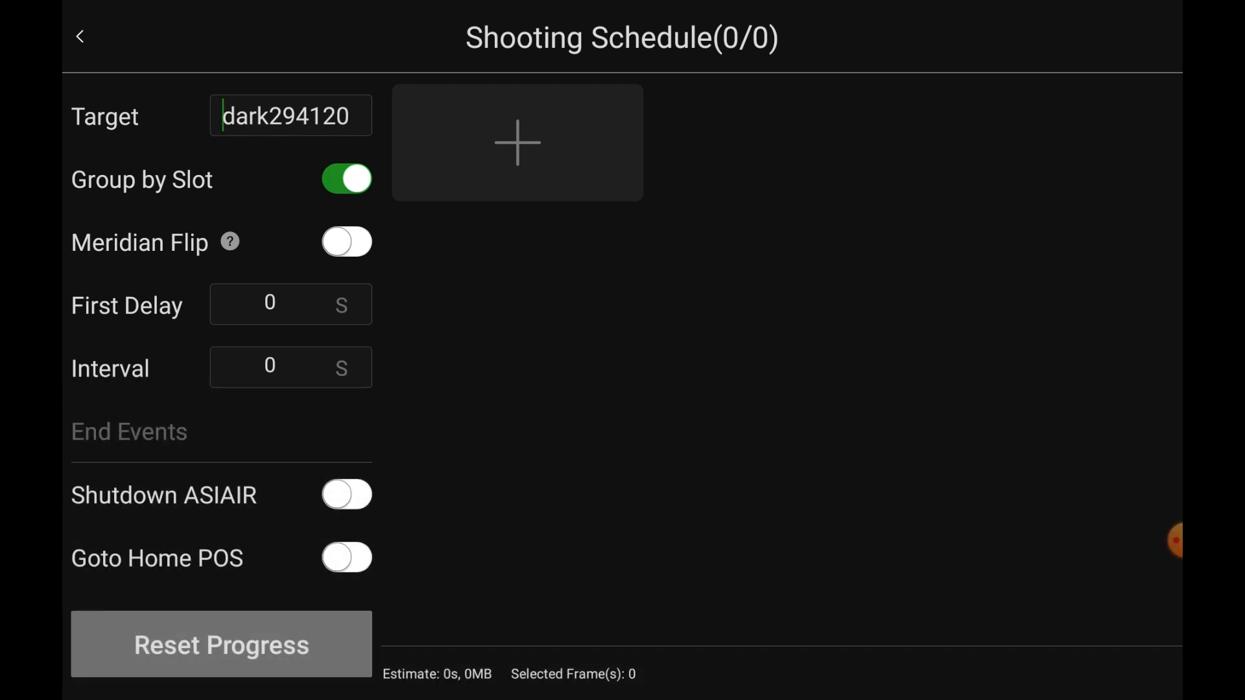
# Step: Add a first dark sequence of 30 frames at 60 seconds, Bin2
pyautogui.click(518, 142)
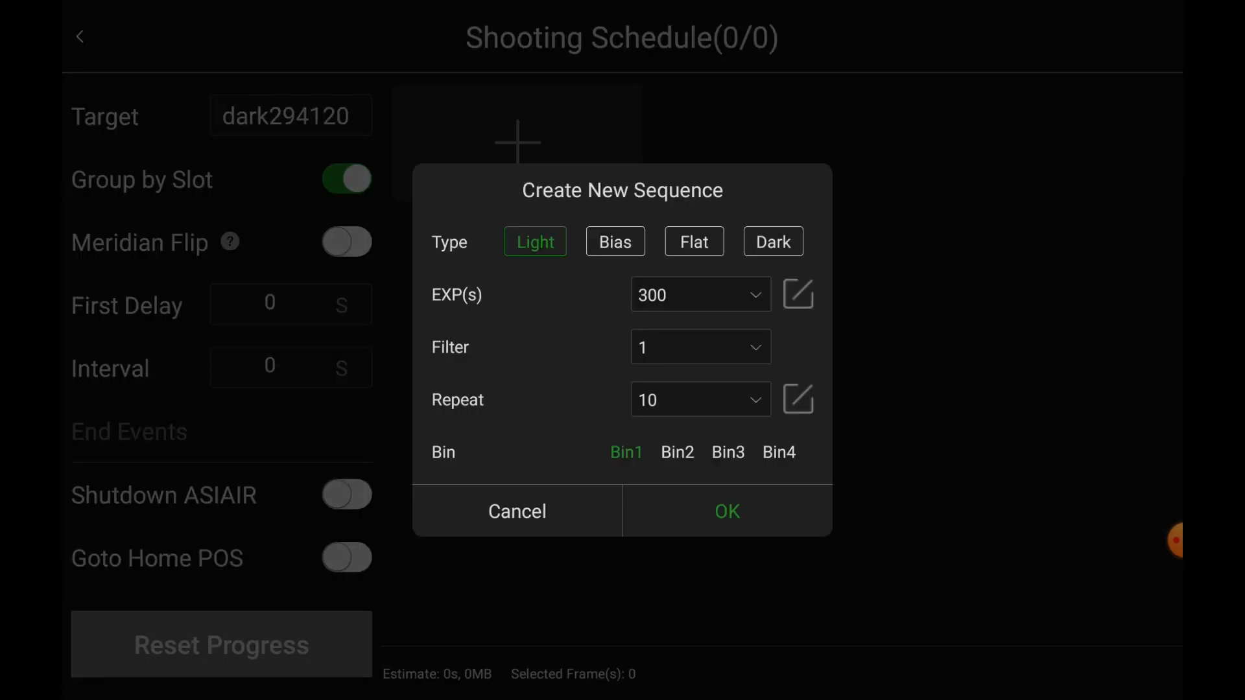
pyautogui.click(772, 241)
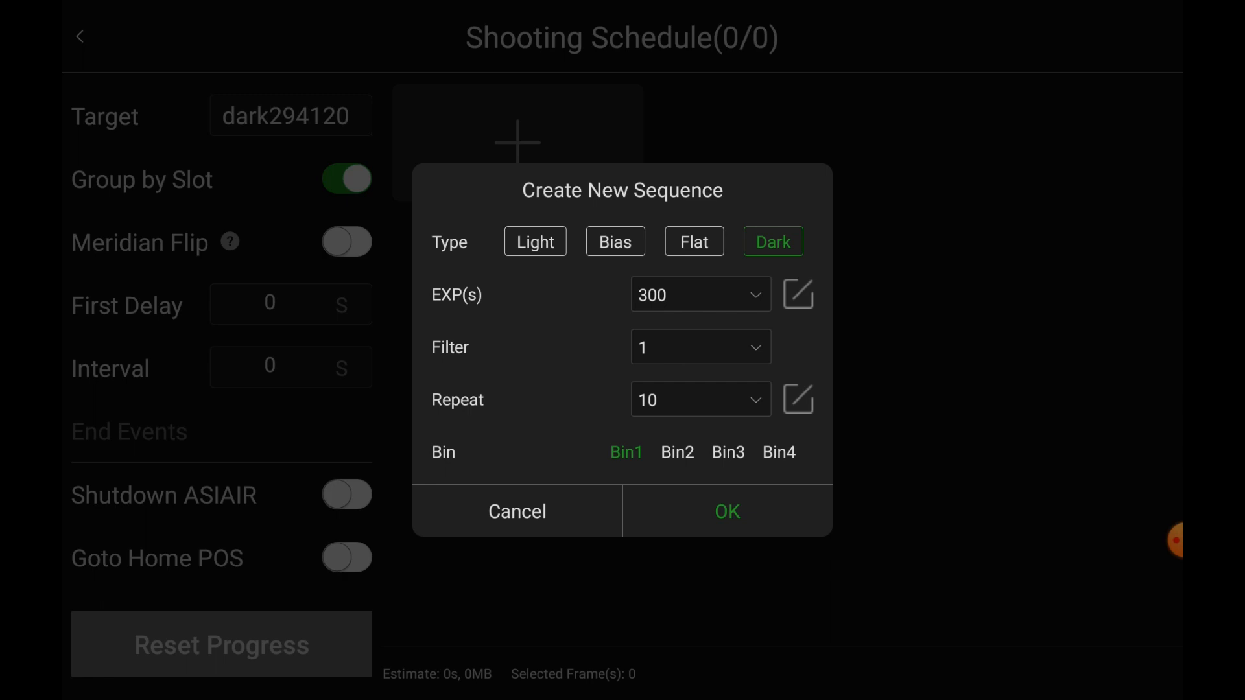
pyautogui.click(699, 295)
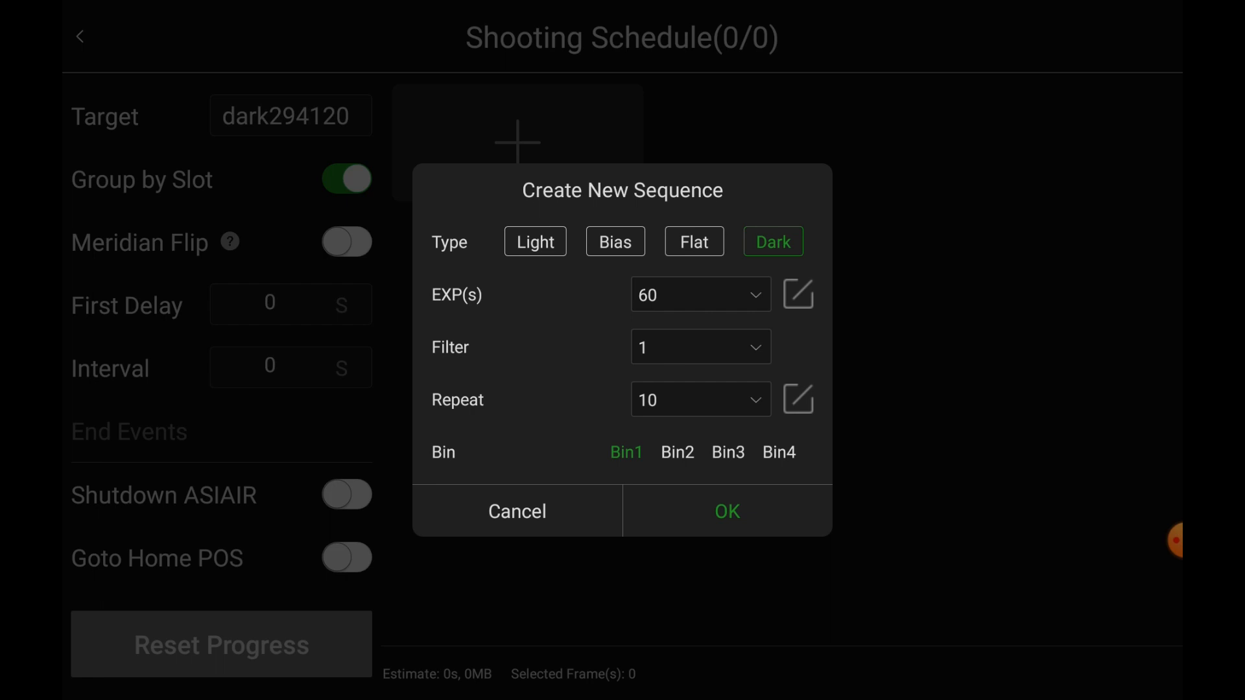
pyautogui.click(700, 295)
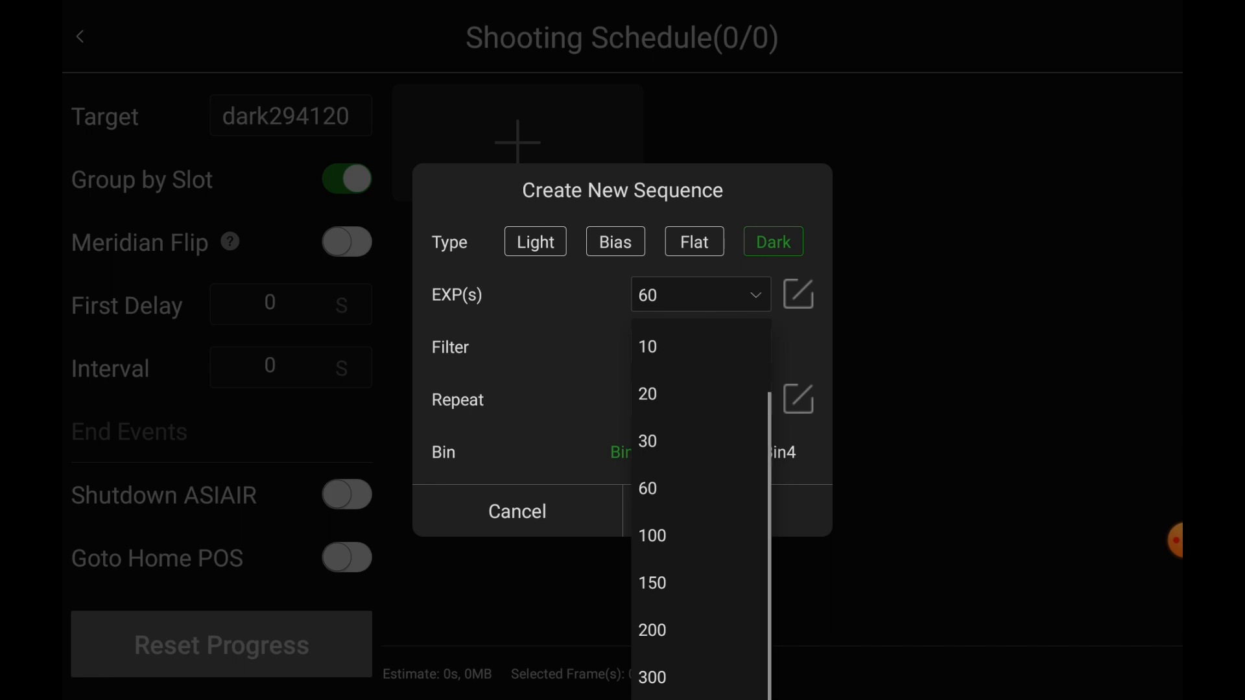
pyautogui.click(648, 489)
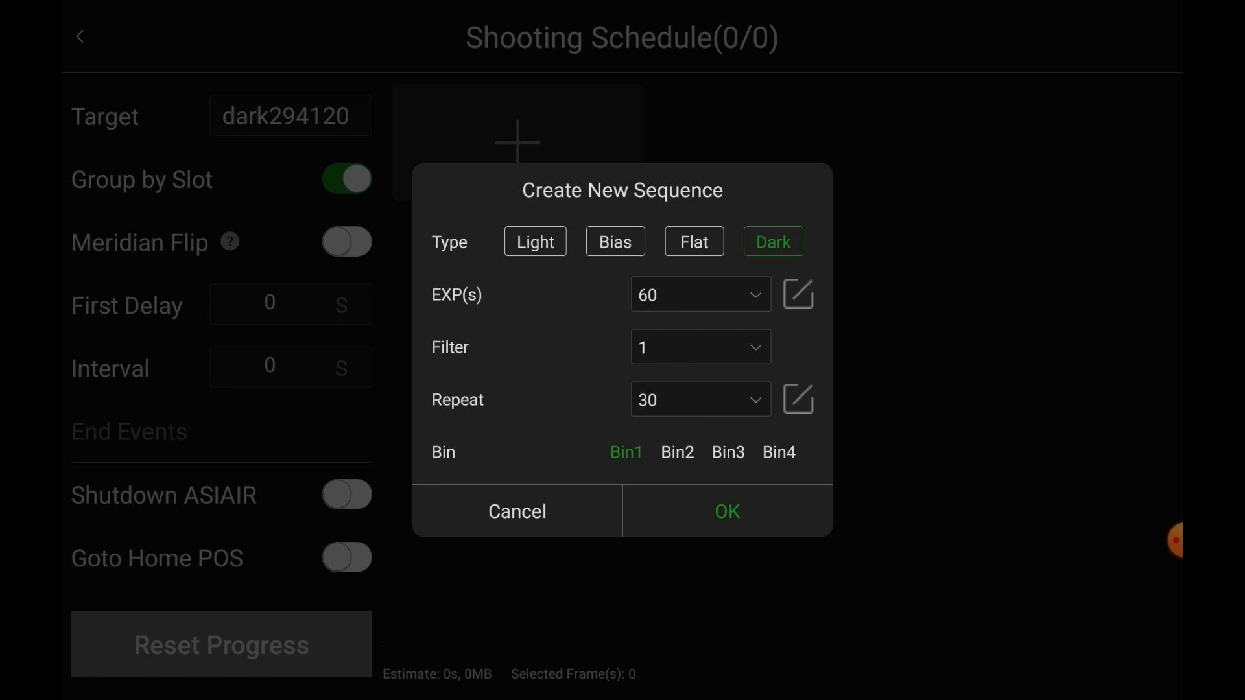
pyautogui.click(677, 451)
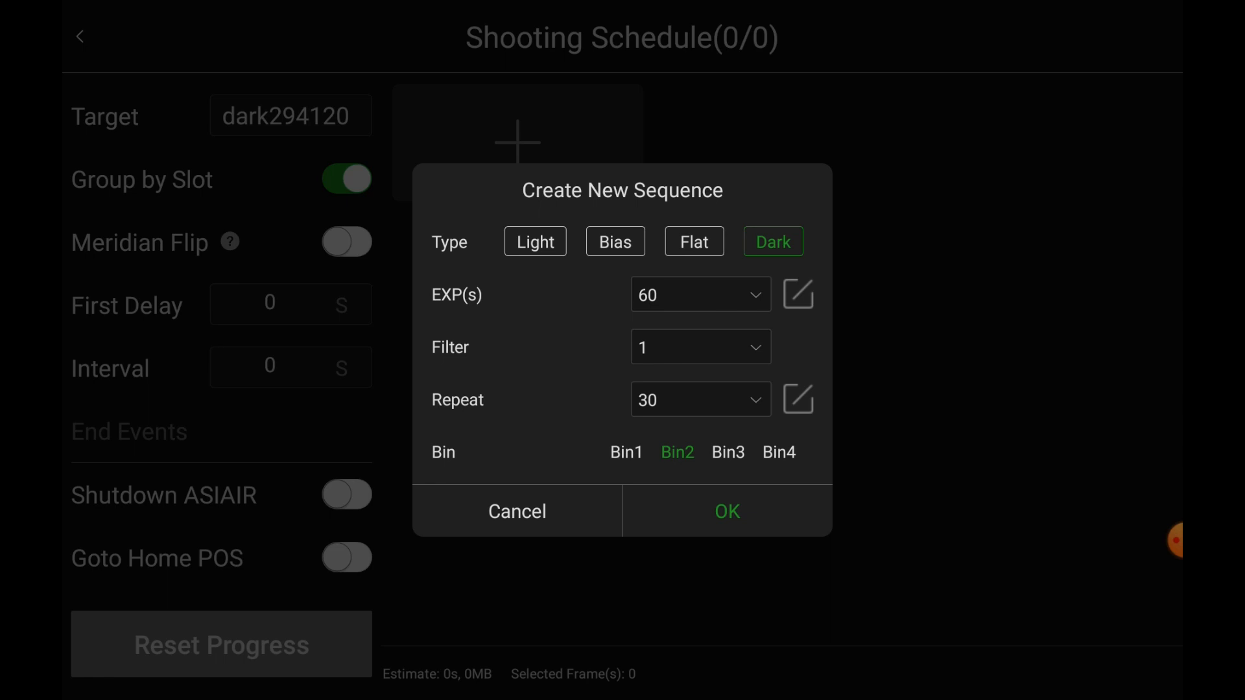
pyautogui.click(727, 511)
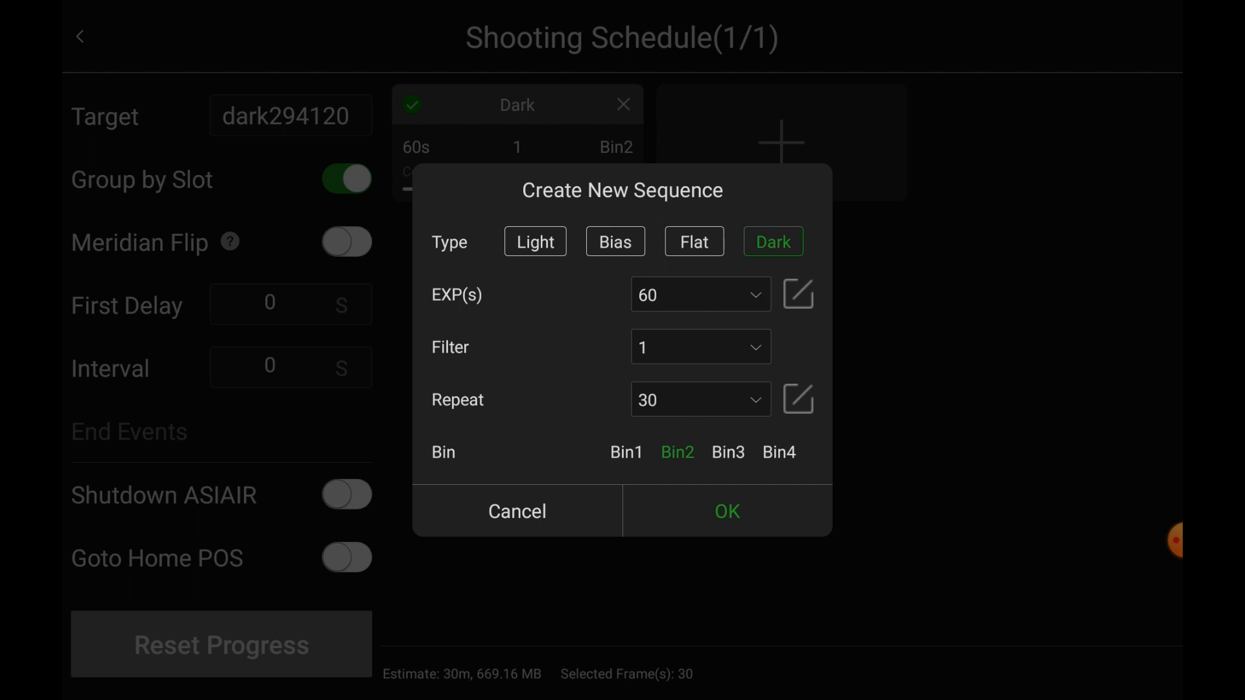
# Step: Add a second dark sequence of 30 frames at 120 seconds, Bin2
pyautogui.click(699, 295)
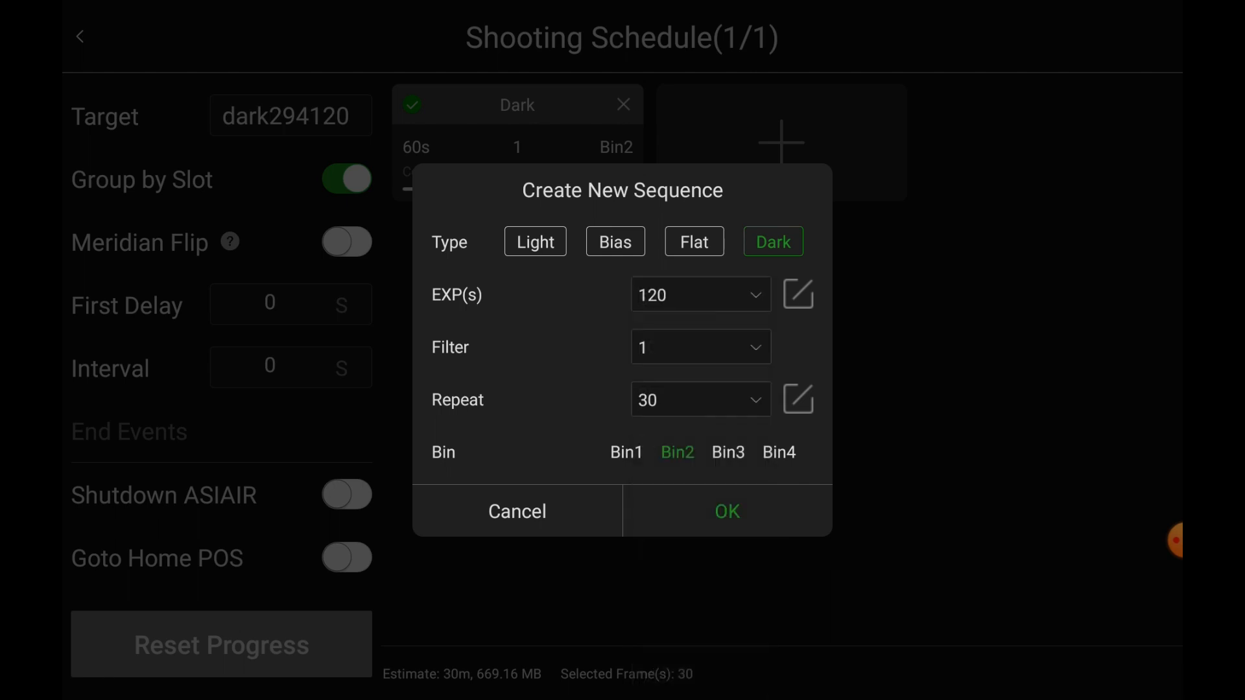
pyautogui.click(726, 511)
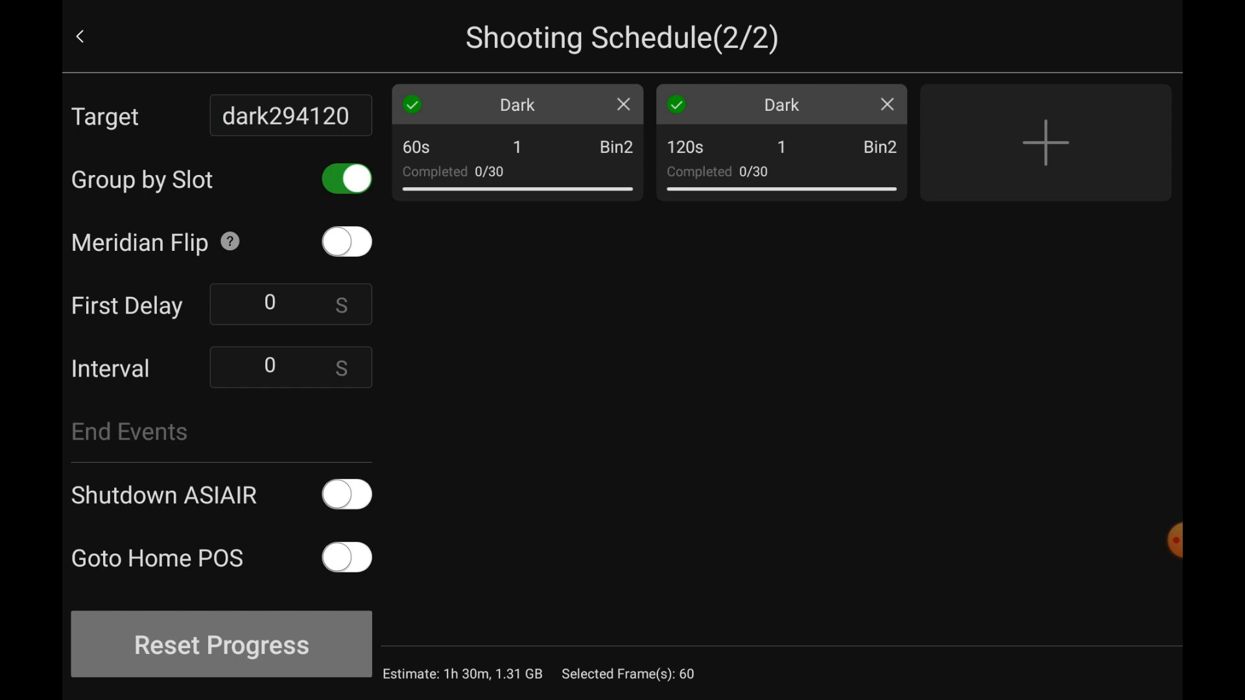
# Step: Add a third dark sequence: 180 seconds, 30 frames, Bin2
pyautogui.click(1045, 143)
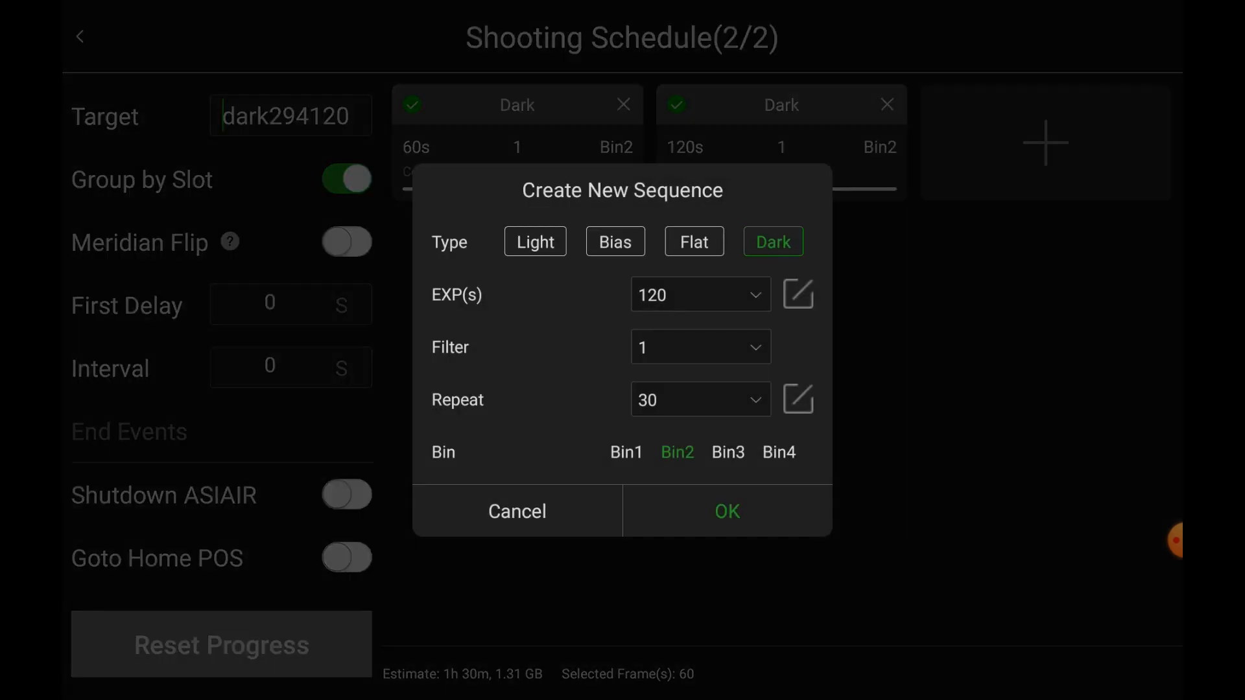
pyautogui.click(699, 295)
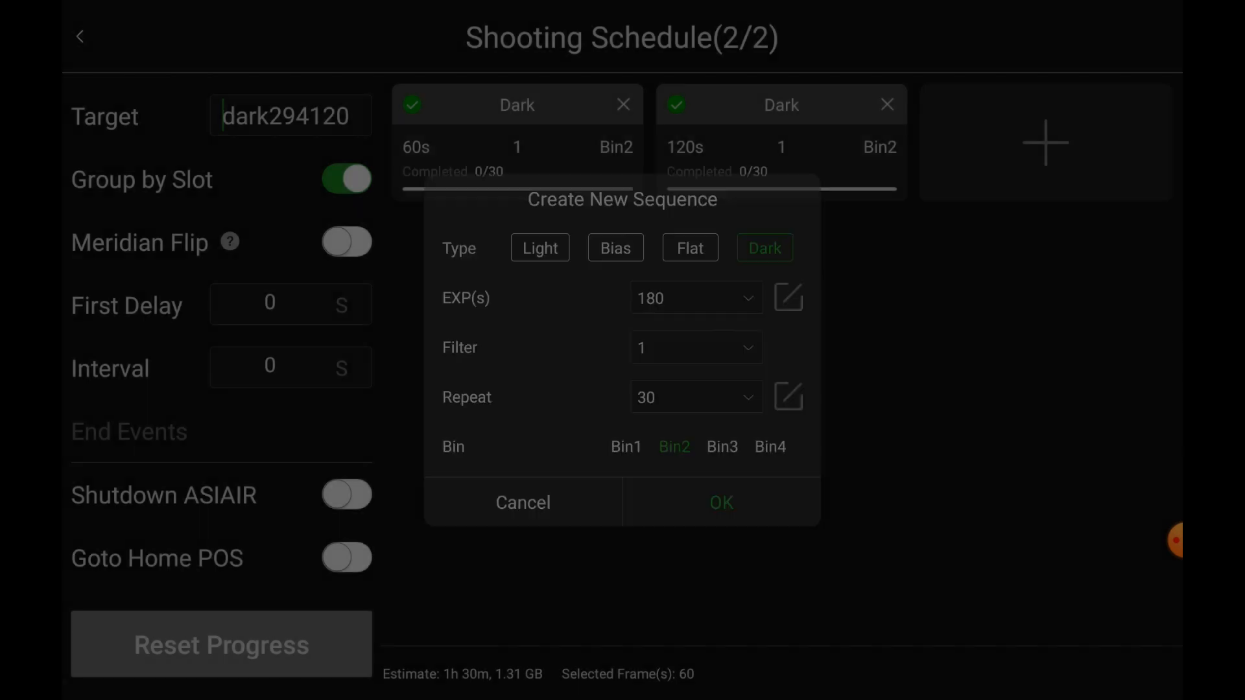
pyautogui.click(720, 503)
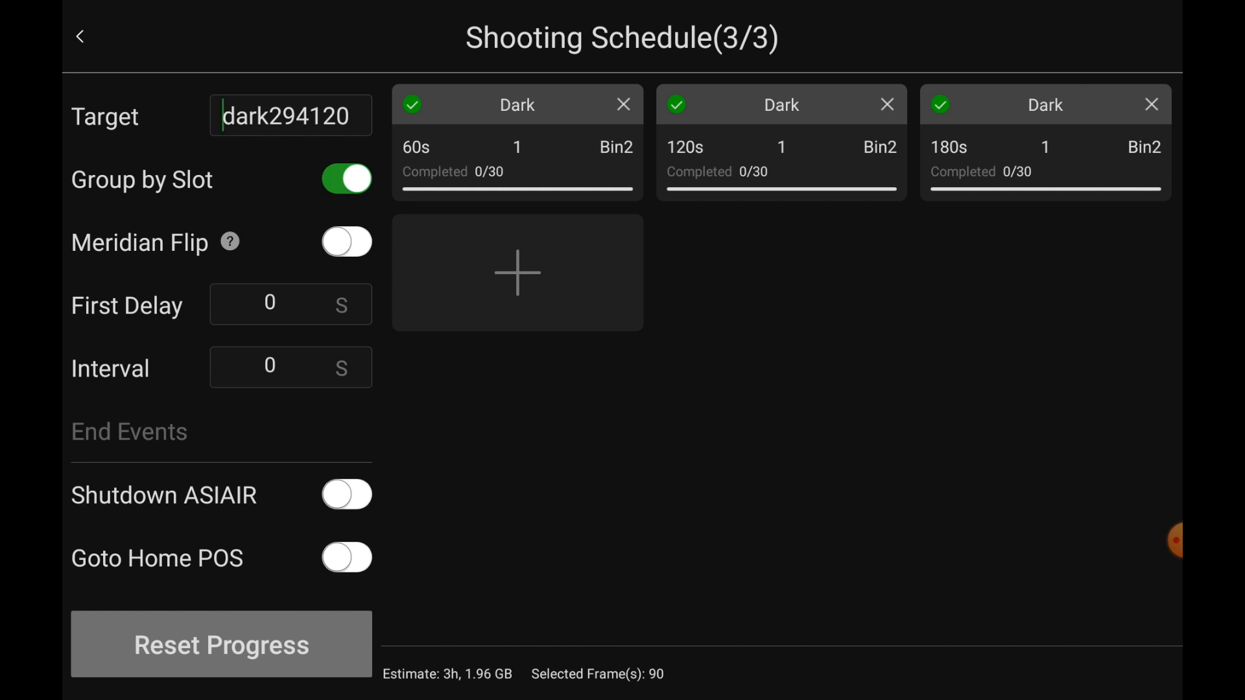
# Step: Add a fourth dark sequence with a custom 240-second exposure, 30 frames, Bin2
pyautogui.click(518, 273)
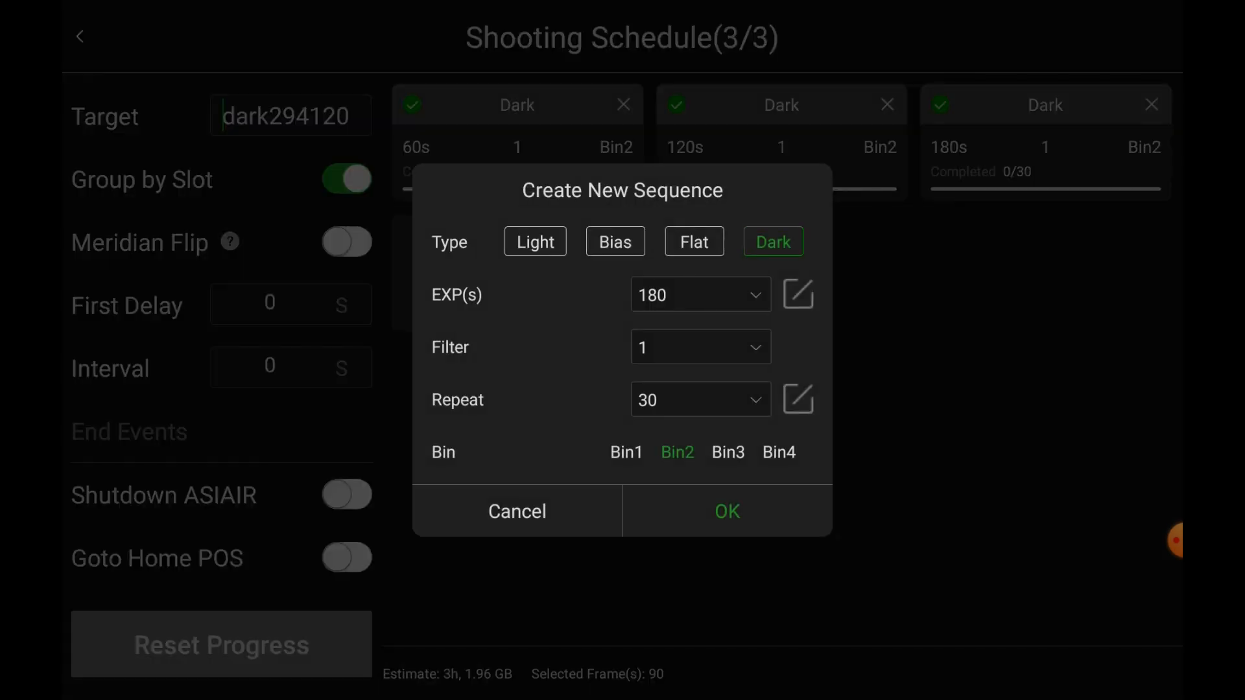
pyautogui.click(699, 294)
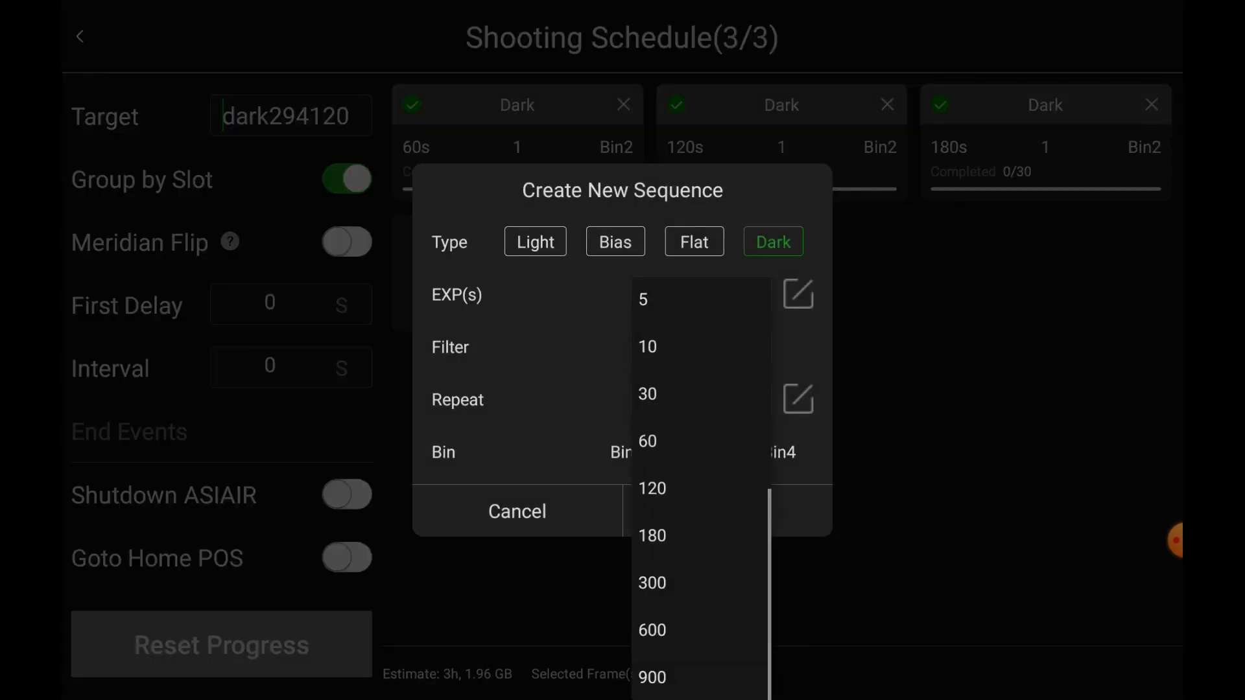
pyautogui.click(653, 536)
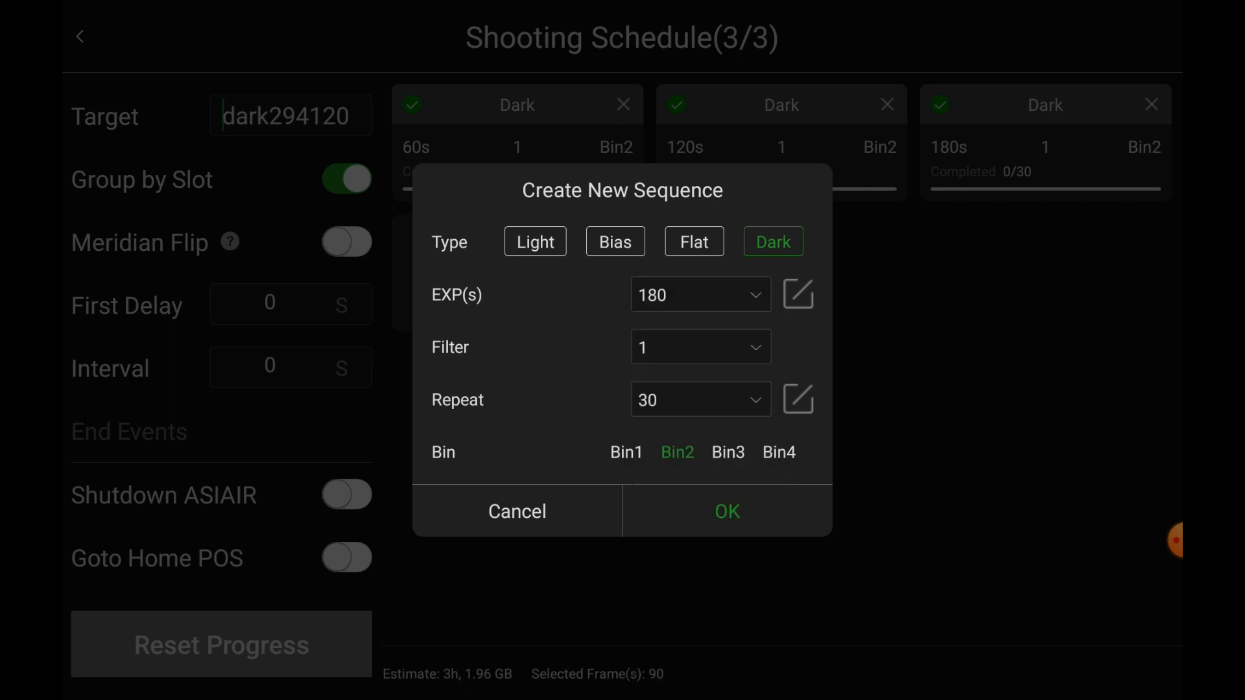
pyautogui.click(797, 294)
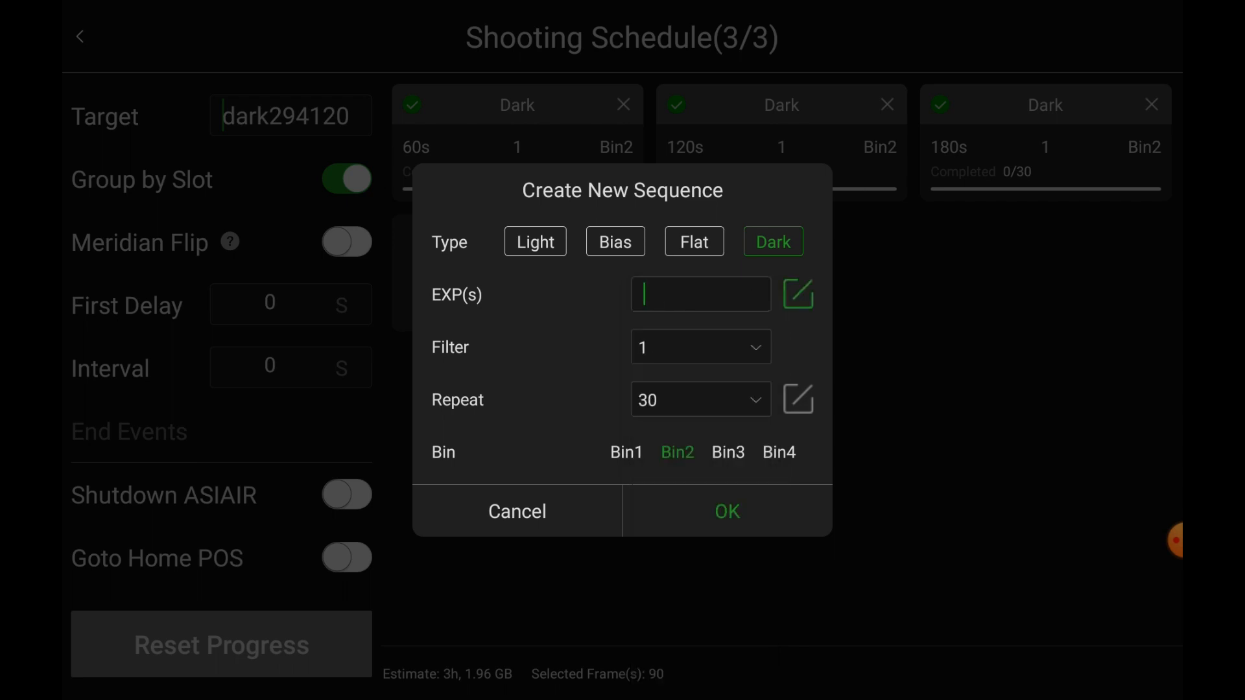
pyautogui.click(700, 295)
pyautogui.write('240')
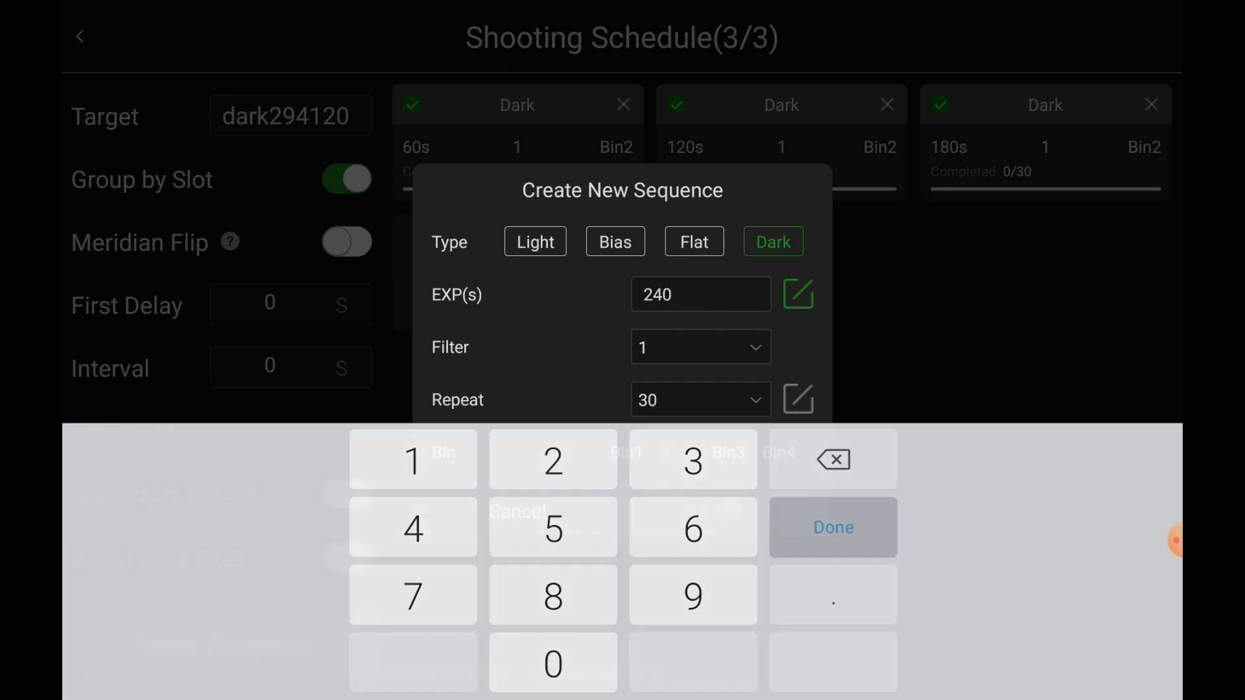
pyautogui.click(832, 528)
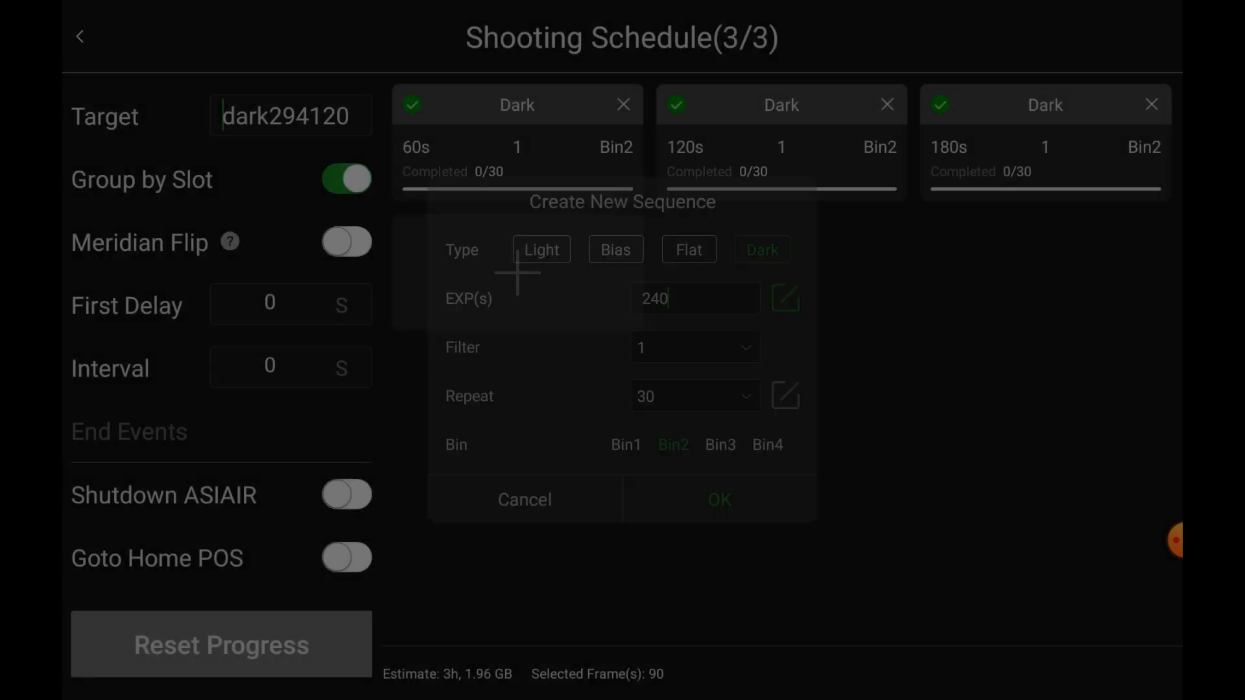
pyautogui.click(719, 499)
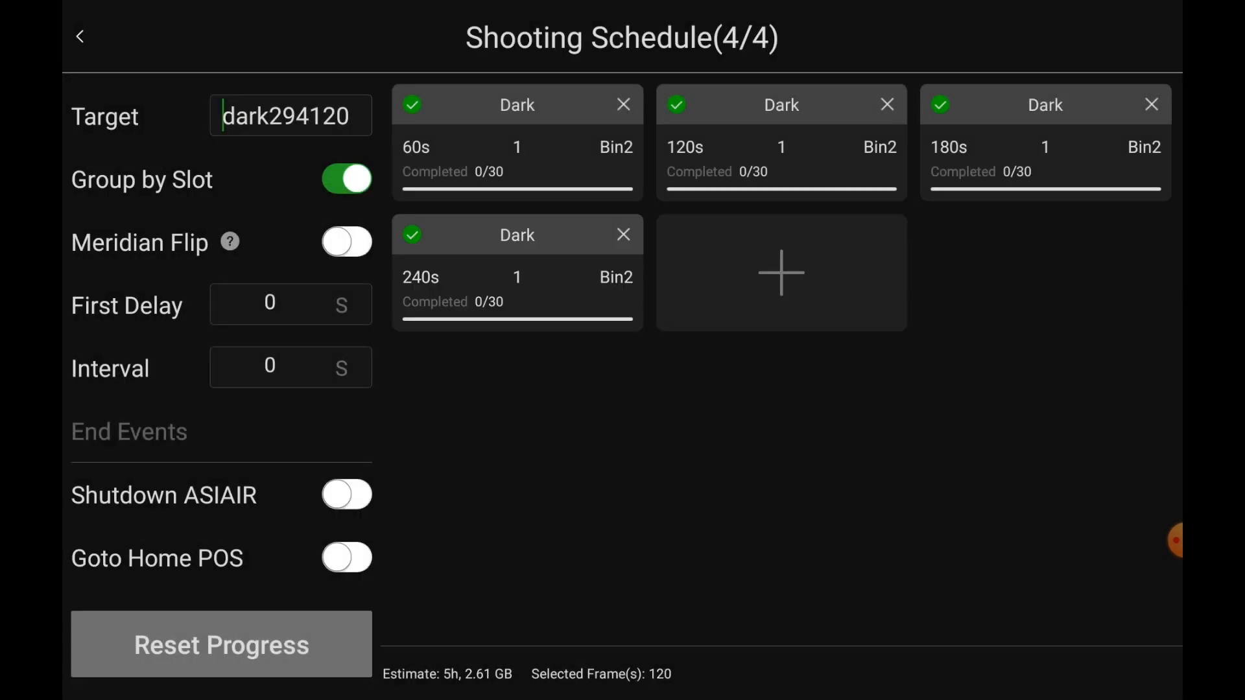
# Step: Add a fifth dark sequence of 30 frames at 300 seconds, bringing the queue to 150 frames
pyautogui.click(781, 272)
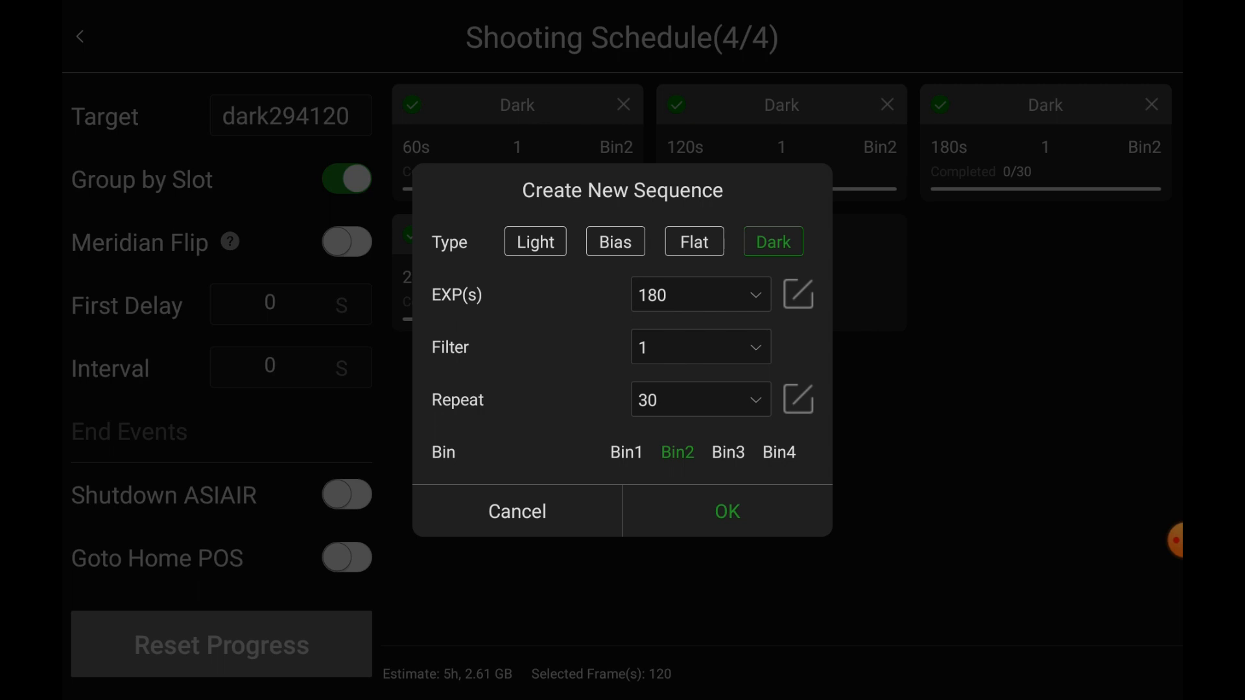
pyautogui.click(699, 294)
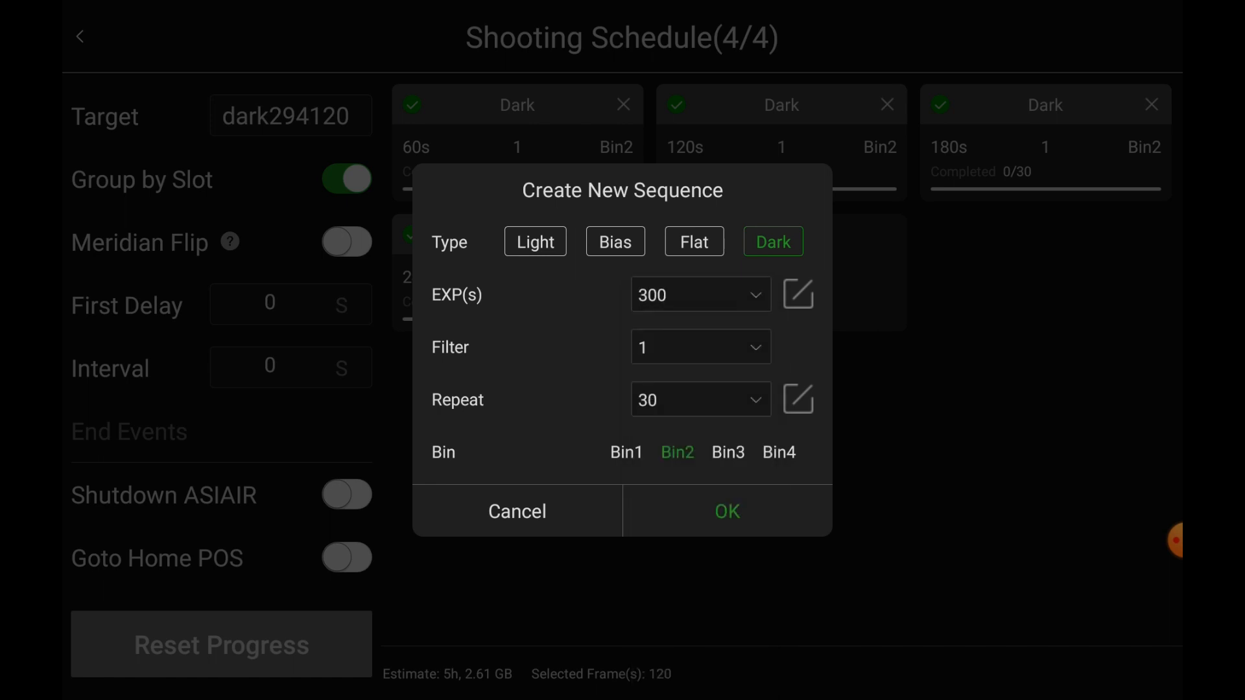
pyautogui.click(727, 511)
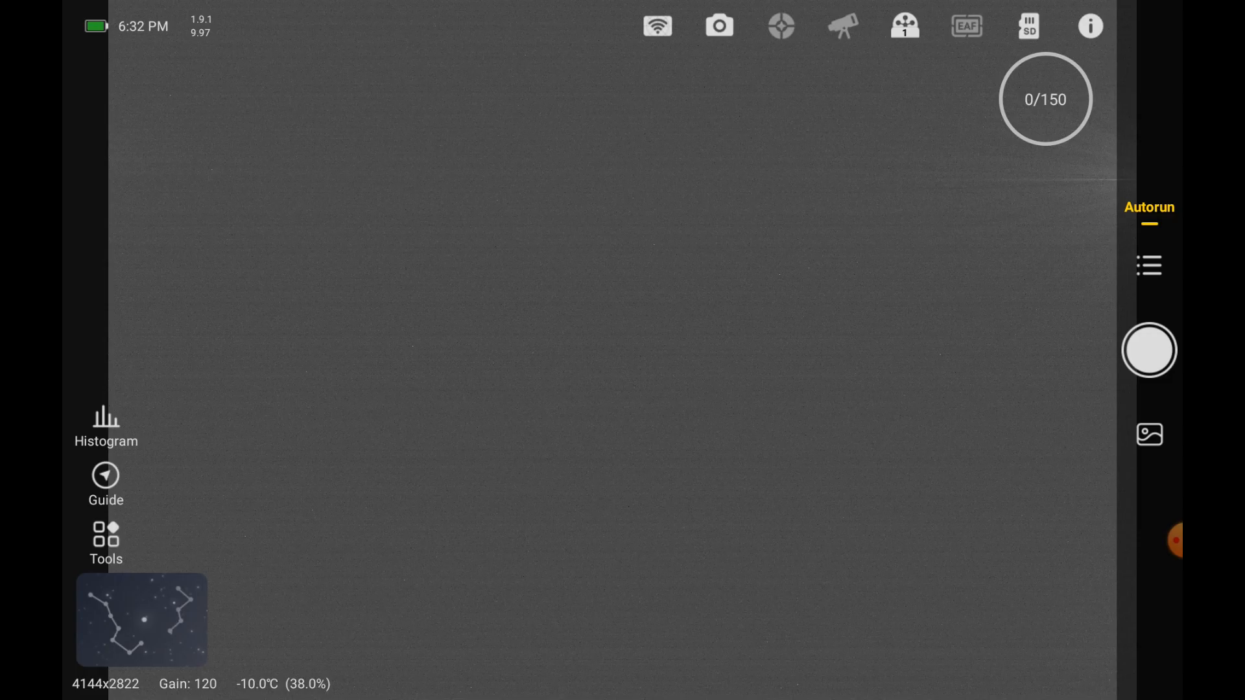
# Step: Review the camera's Customize File Name and cooling settings, then leave camera settings
pyautogui.click(718, 26)
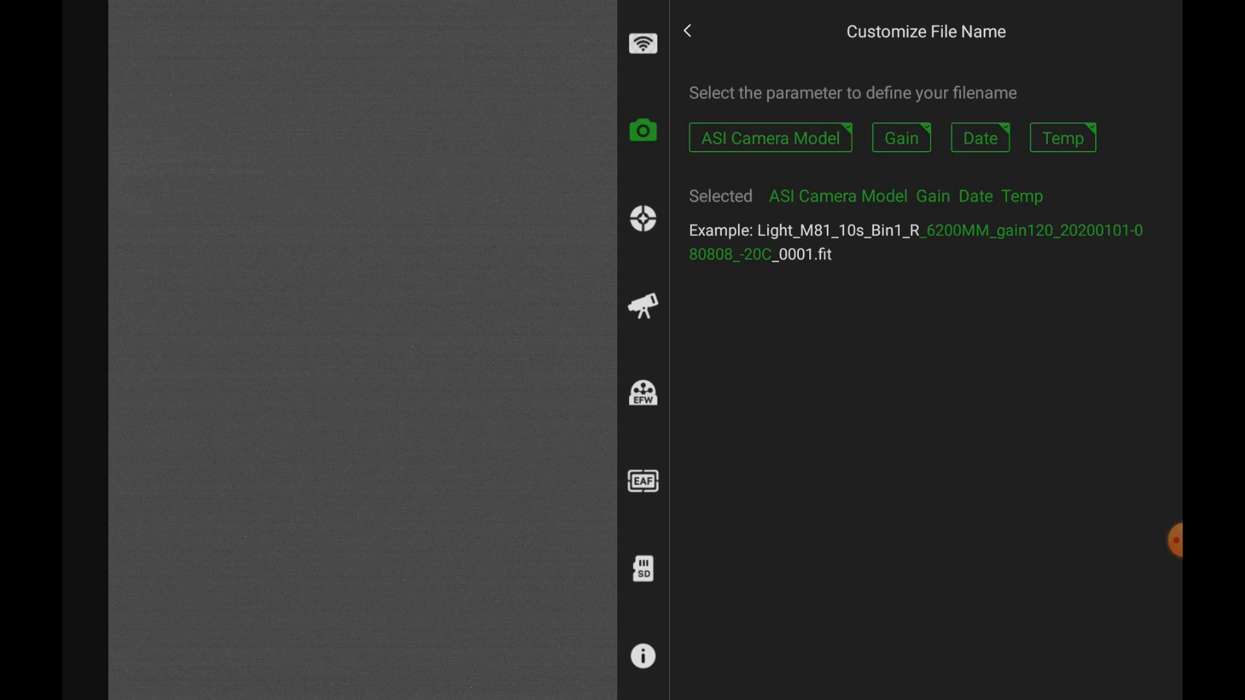
pyautogui.click(687, 31)
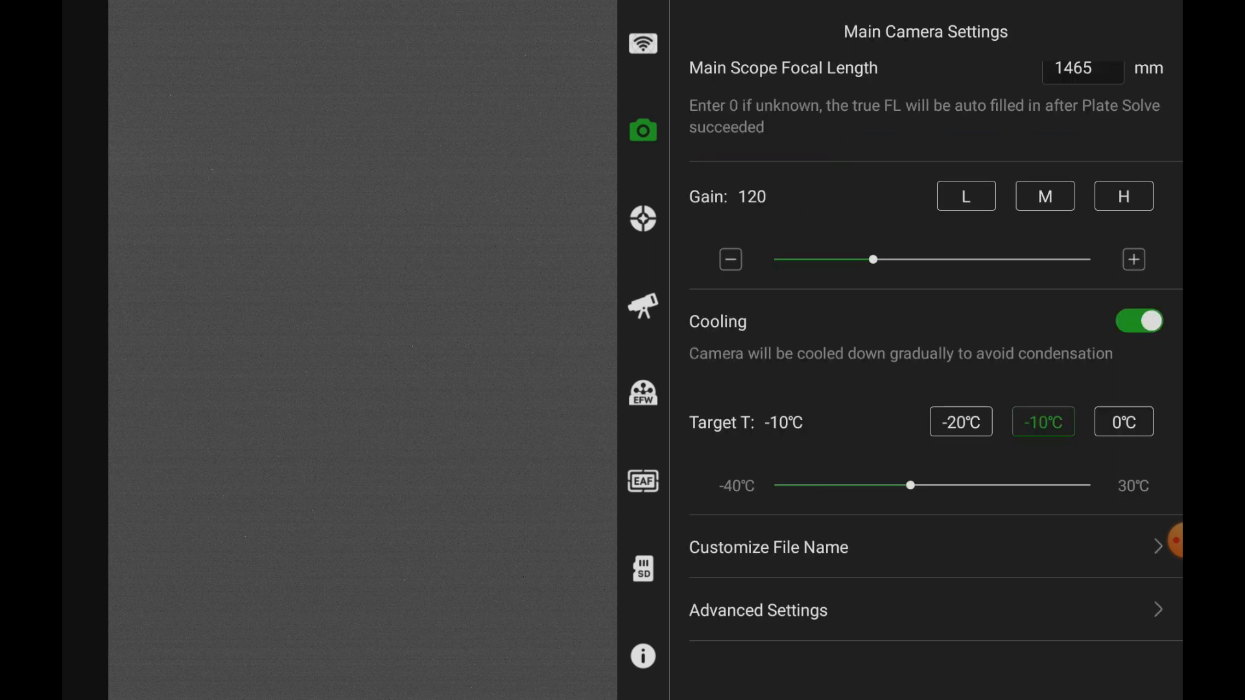
pyautogui.click(642, 130)
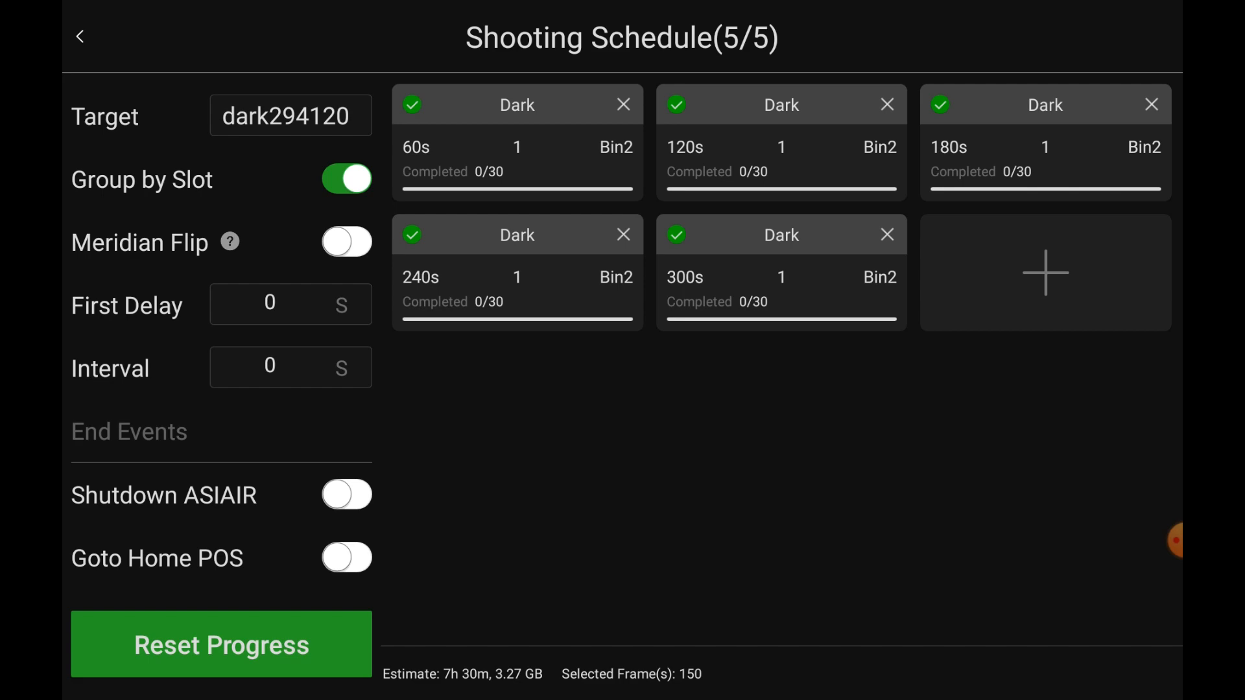
# Step: Close the schedule and start the 150-frame dark Autorun capture
pyautogui.click(79, 36)
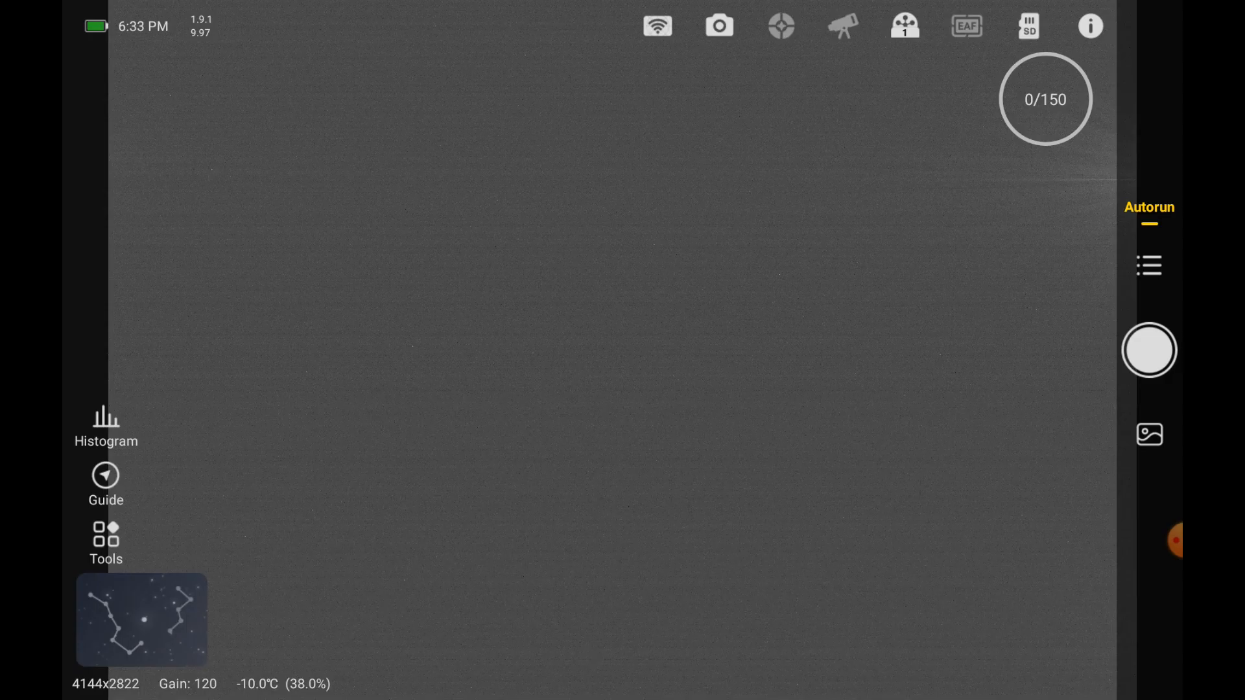
pyautogui.click(1149, 350)
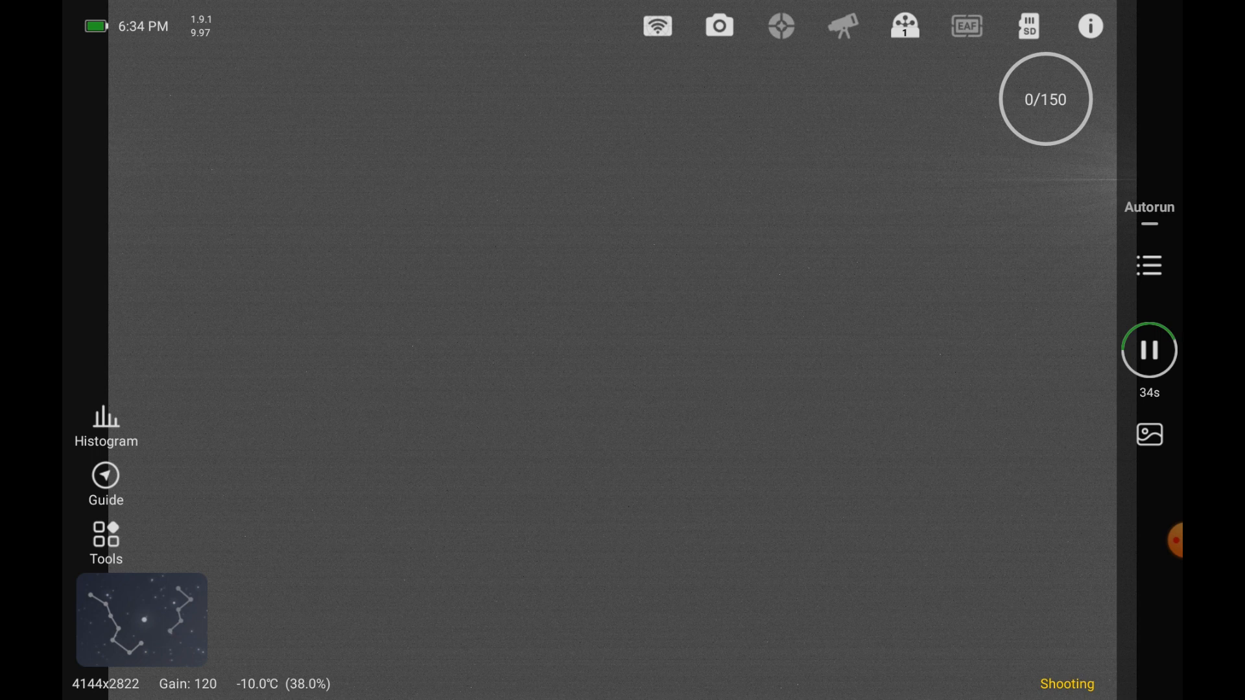
# Step: Check progress in the shooting schedule: 4 of 30 frames done in the 60s dark slot
pyautogui.click(1089, 26)
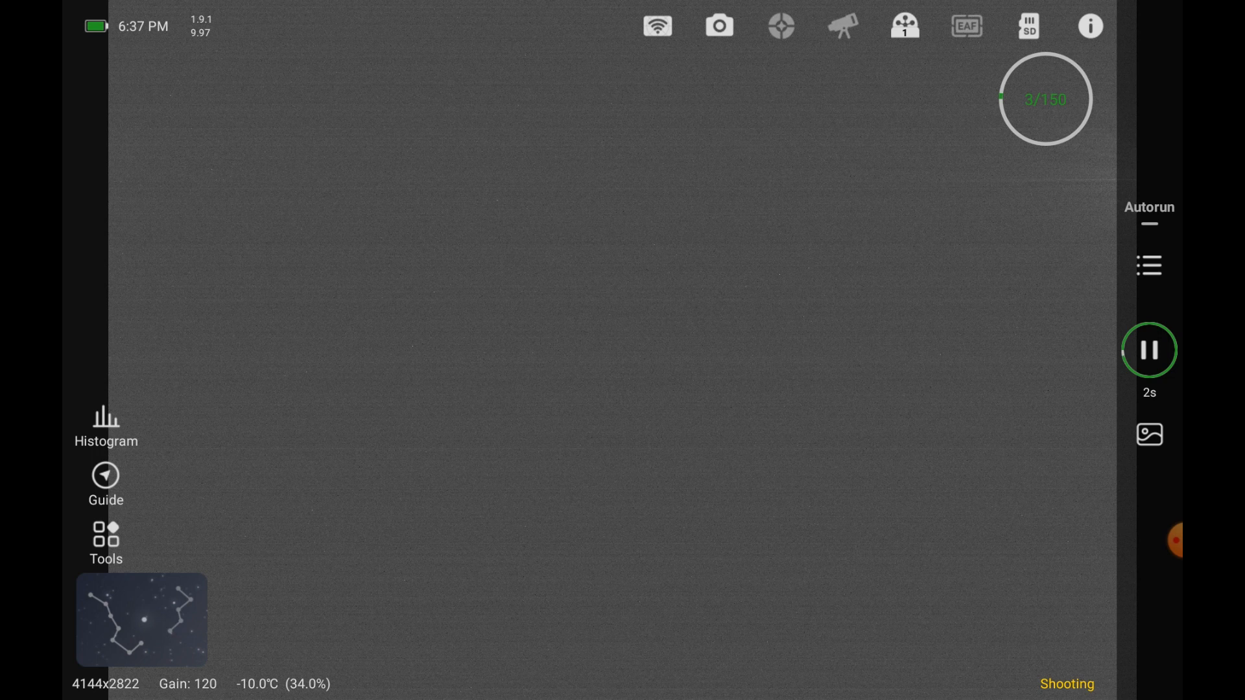
pyautogui.click(1149, 348)
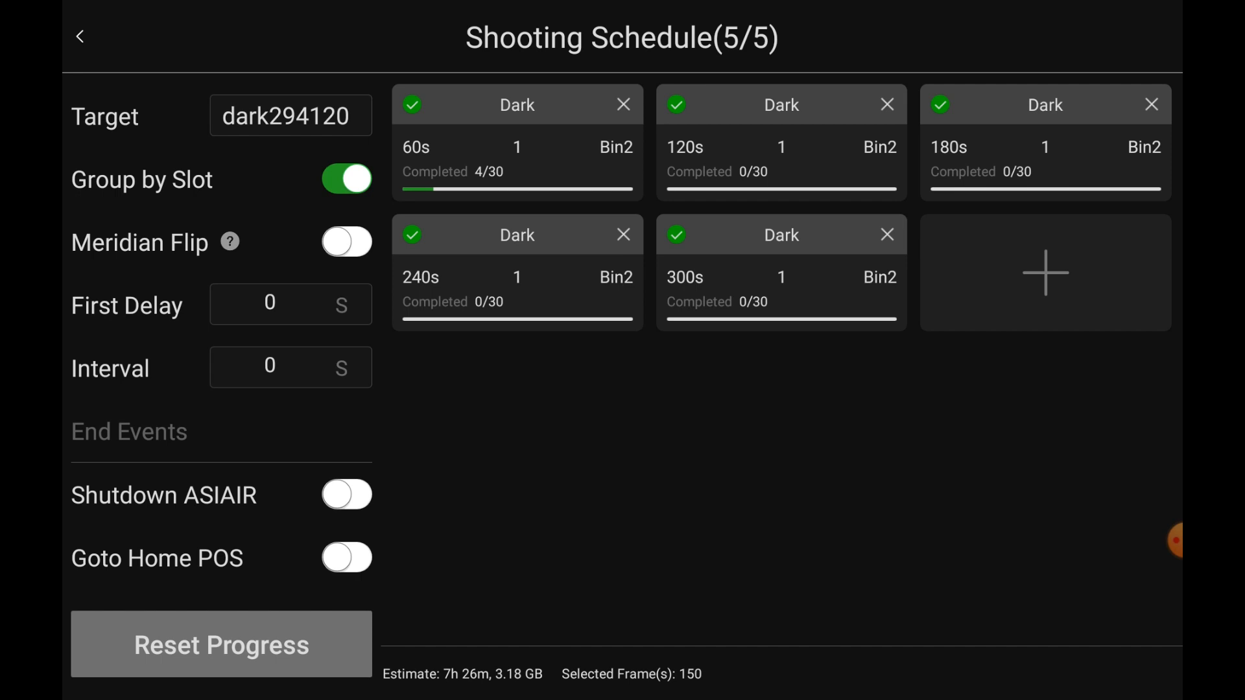
pyautogui.click(346, 494)
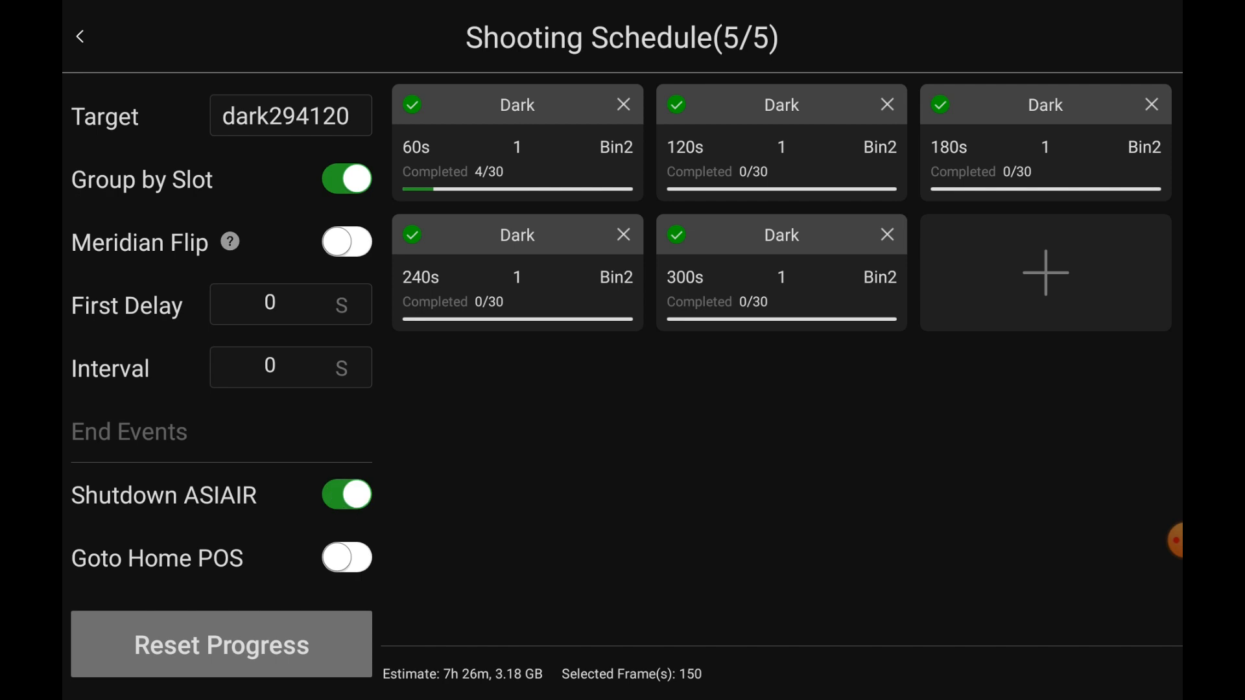
pyautogui.click(347, 494)
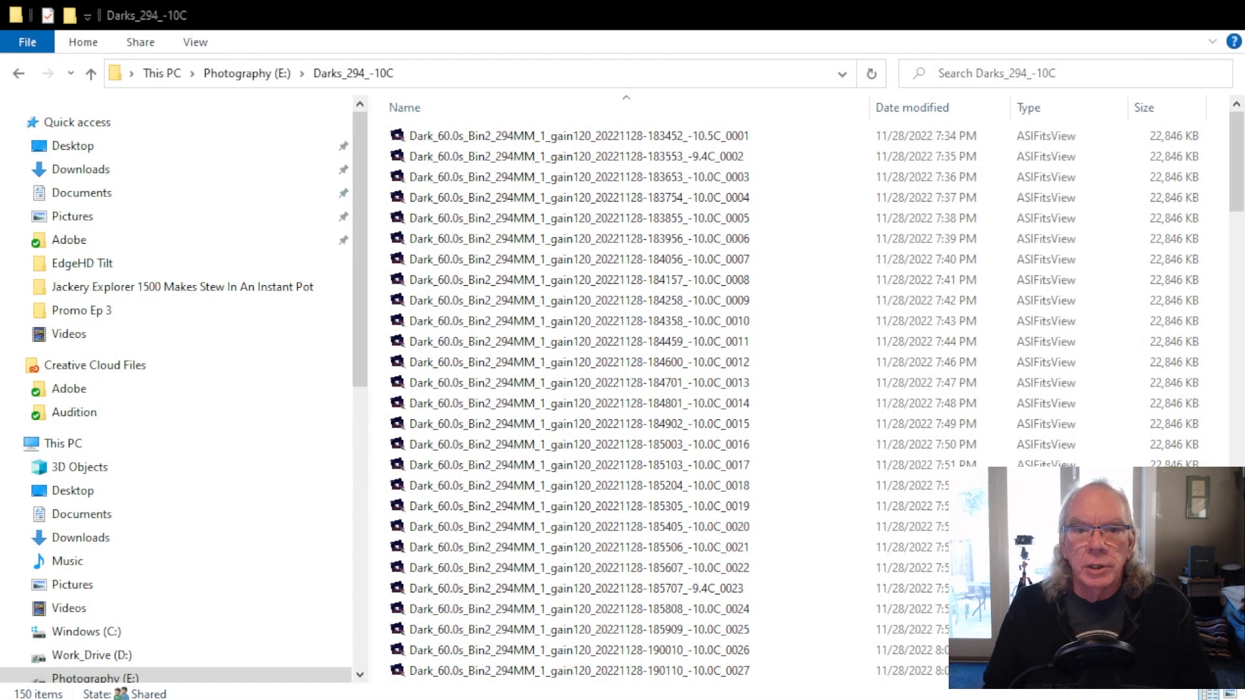
# Step: Scroll through the Darks_294_-10C frame list before returning to the Photography (E:) drive
pyautogui.click(576, 341)
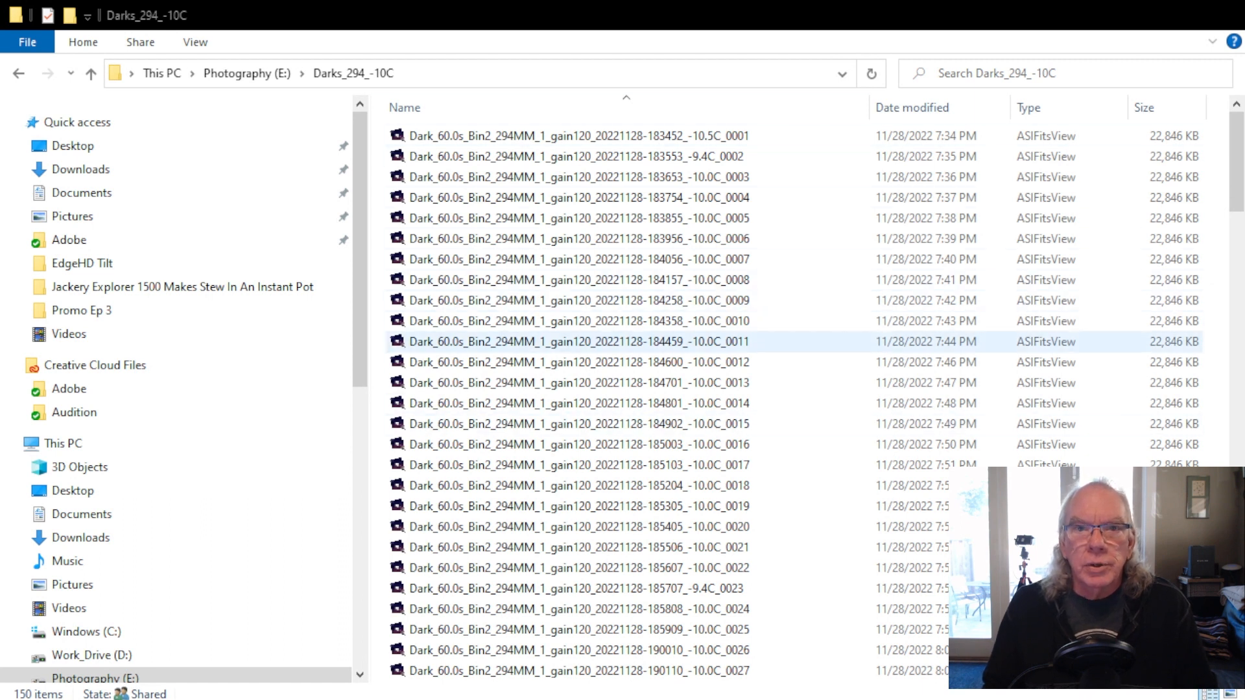
pyautogui.scroll(-3)
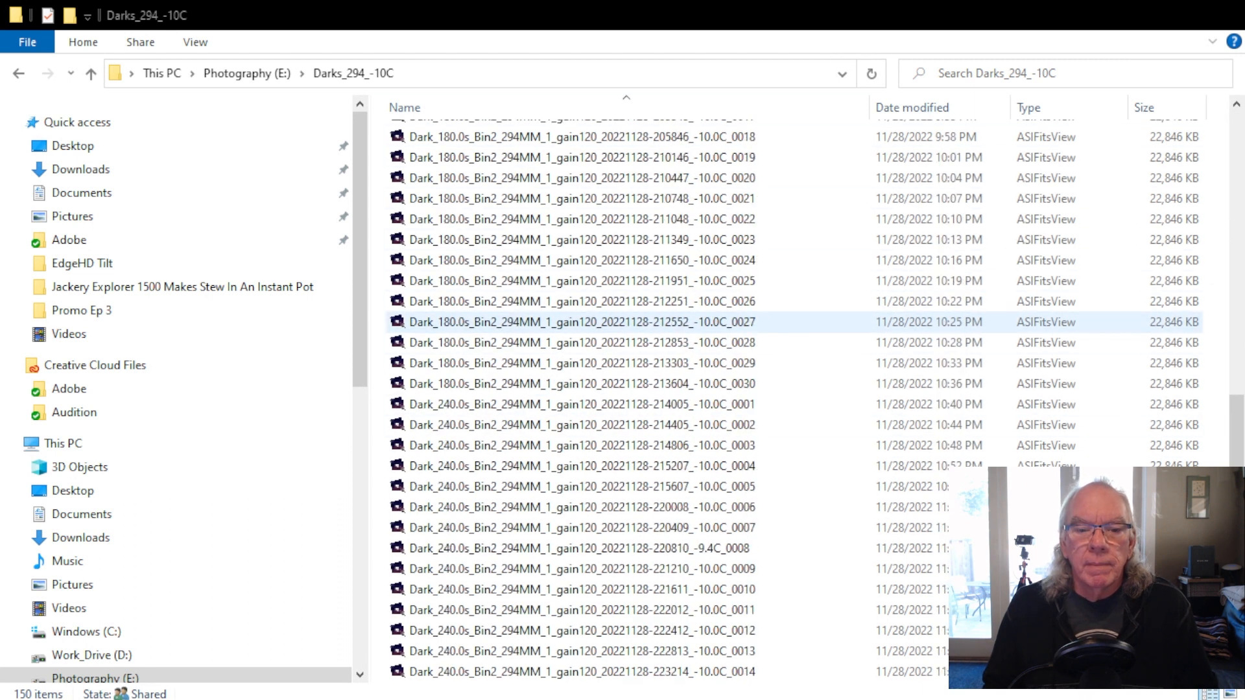
pyautogui.scroll(-3)
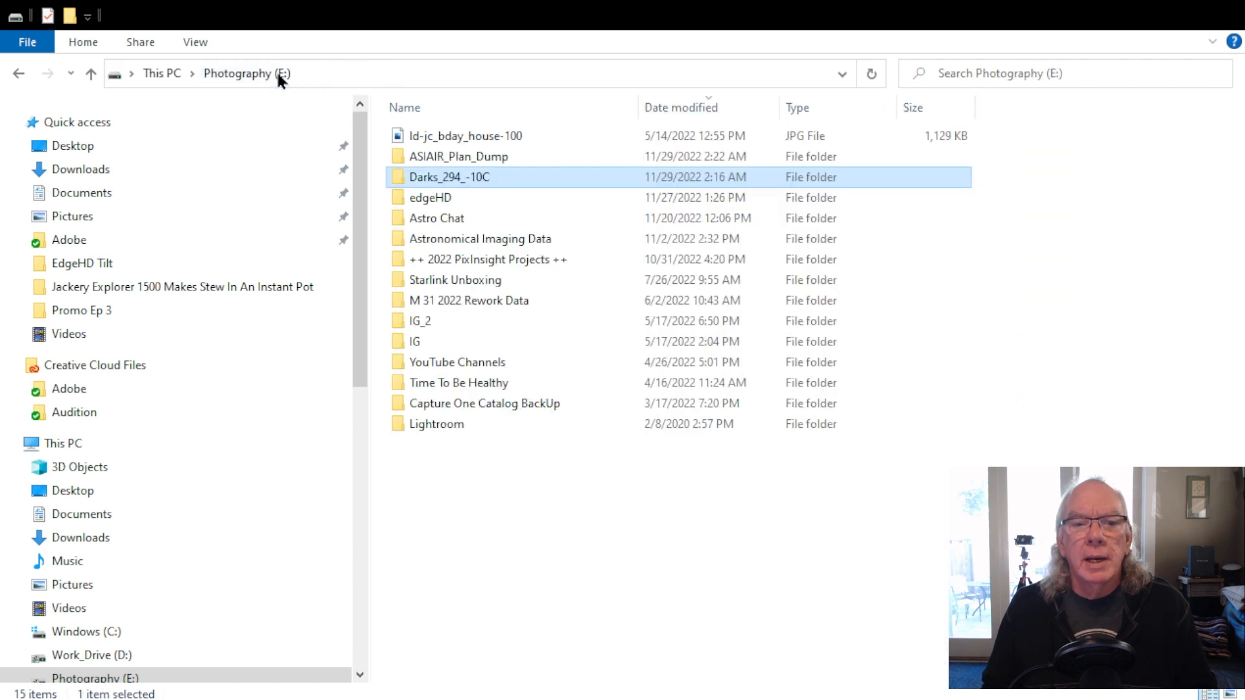
# Step: Open ASIAIR_Plan_Dump then the M31 3 folder, listing its ten 180s light frames
pyautogui.doubleClick(459, 156)
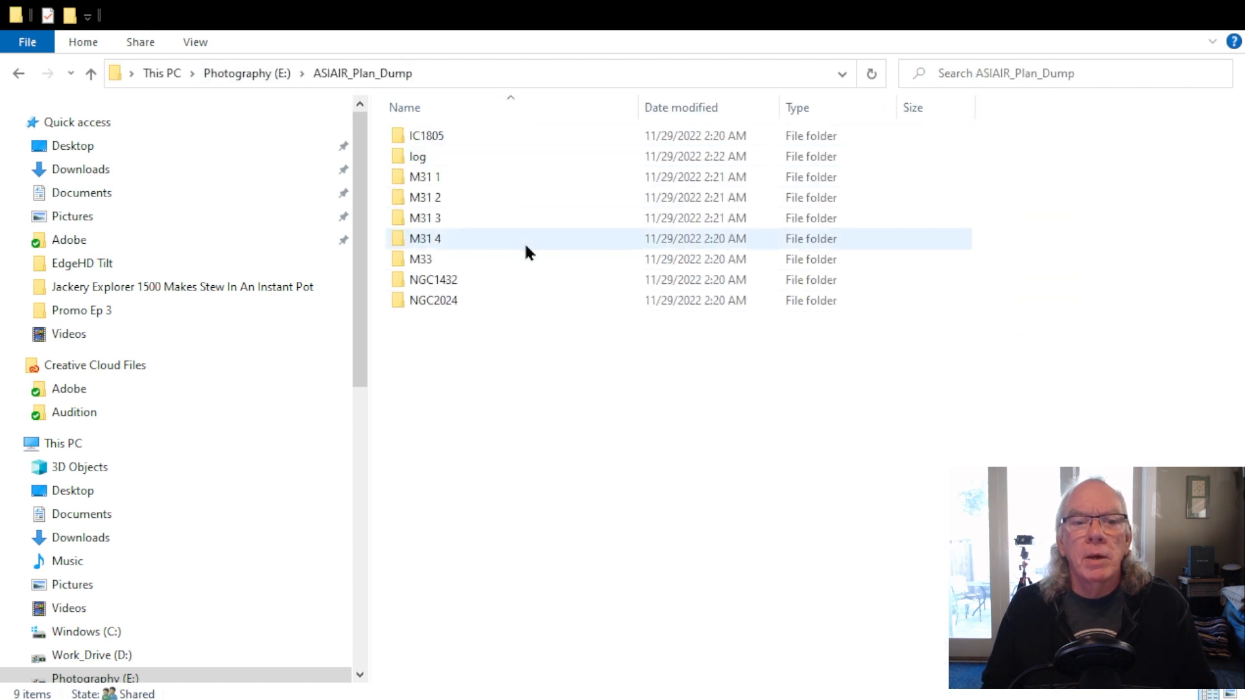
pyautogui.doubleClick(424, 218)
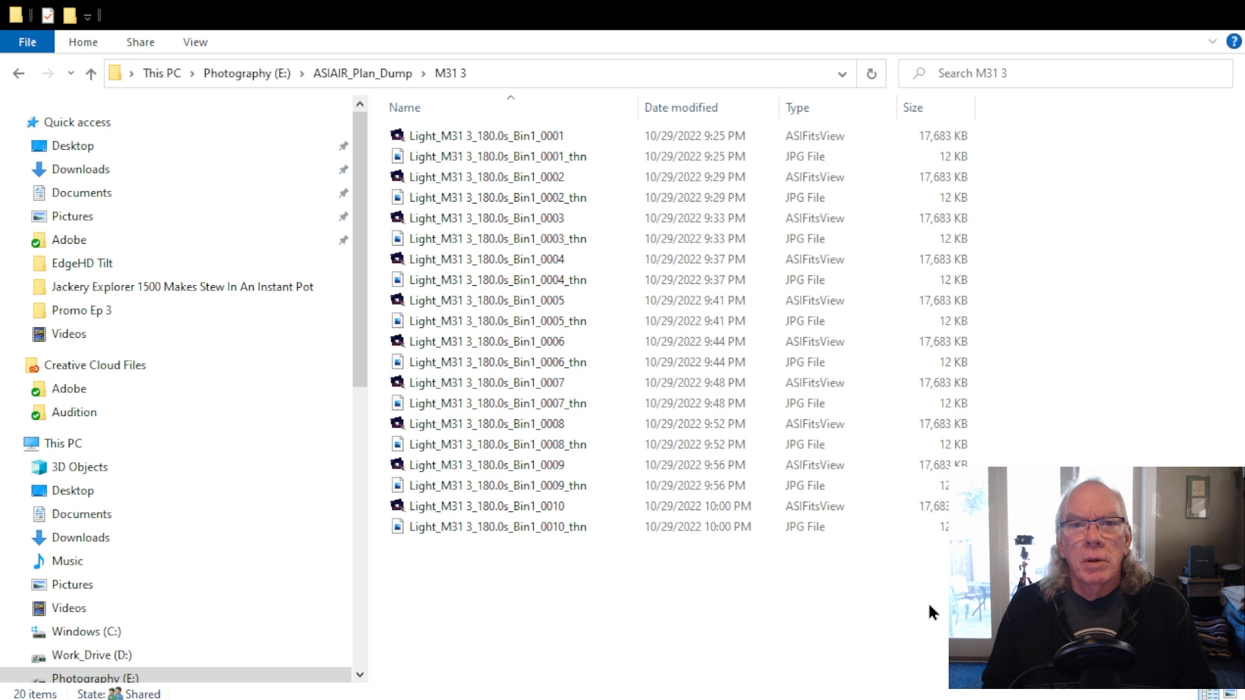